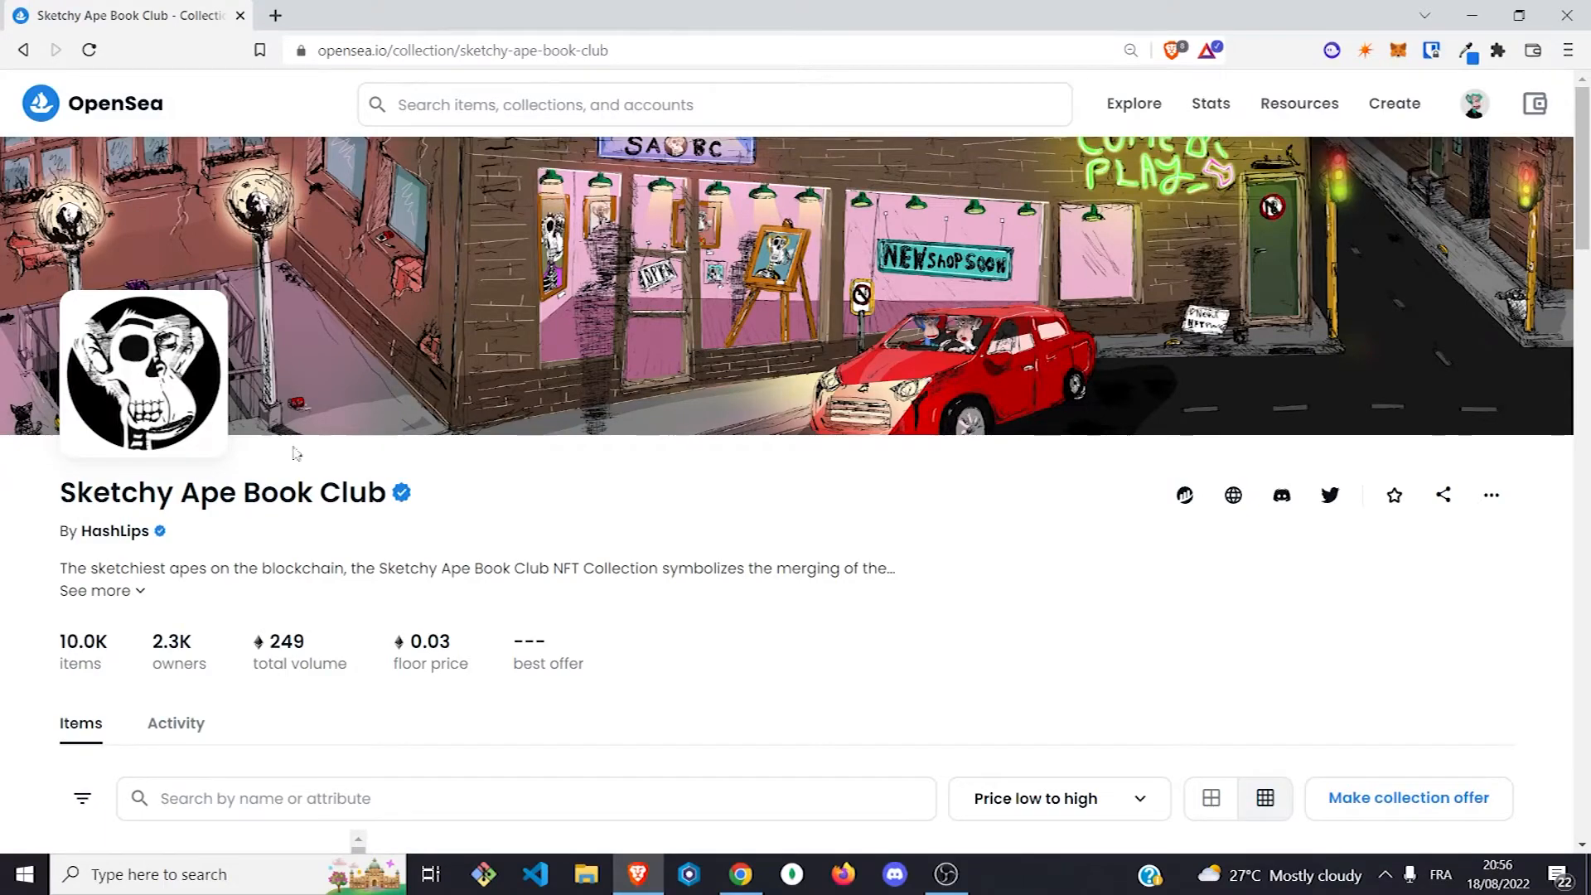
Step: Browse the Sketchy Ape Book Club grid, then start navigating to Discord via the address bar ('disc')
scroll(down, 3)
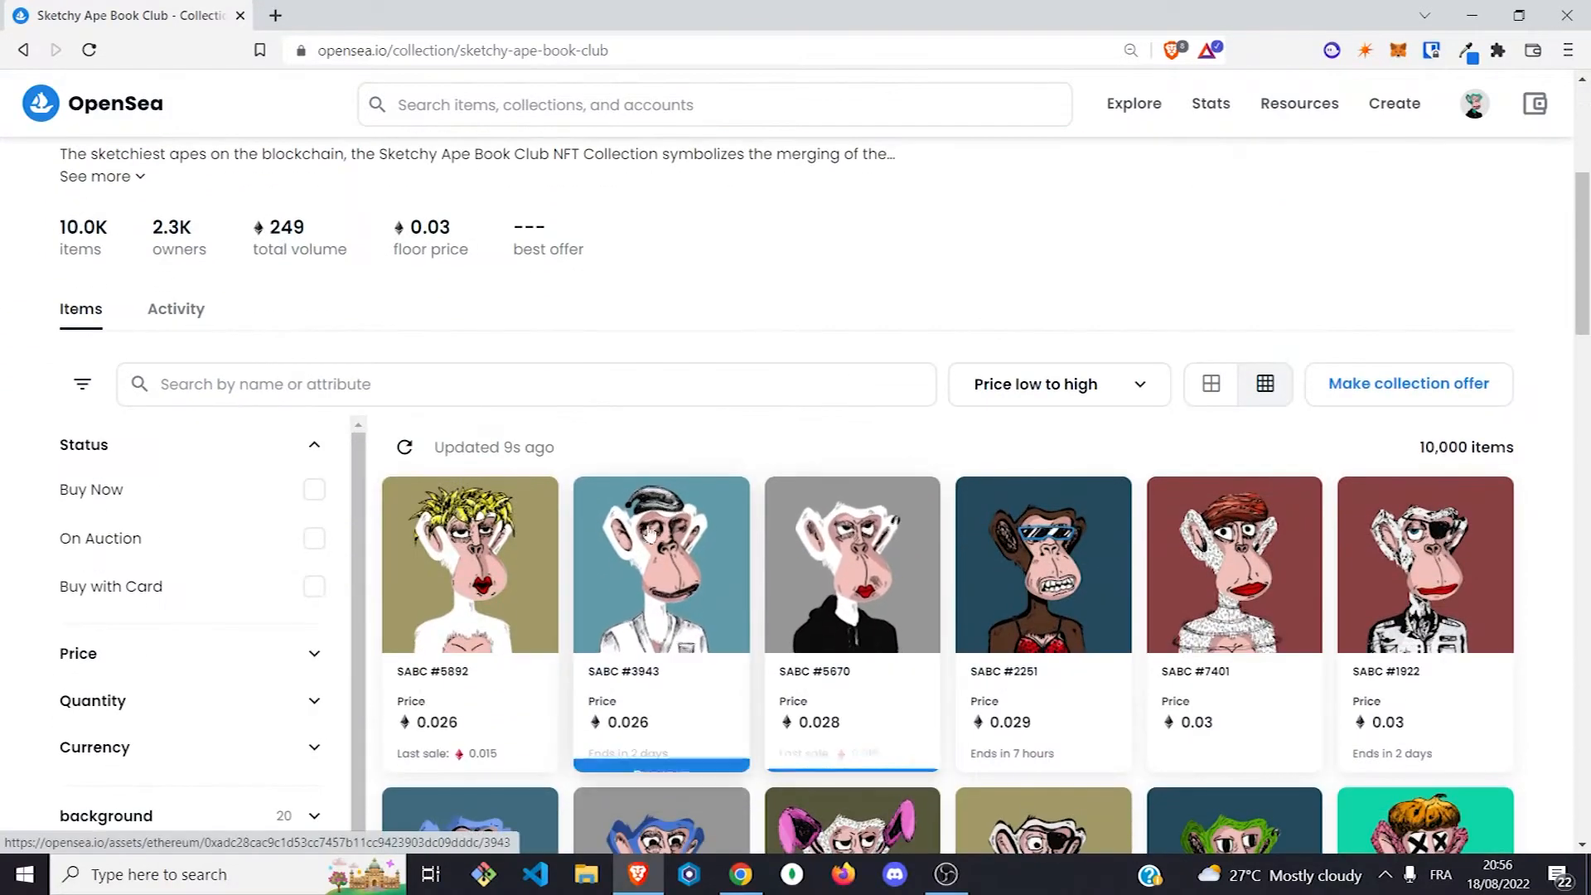
scroll(down, 3)
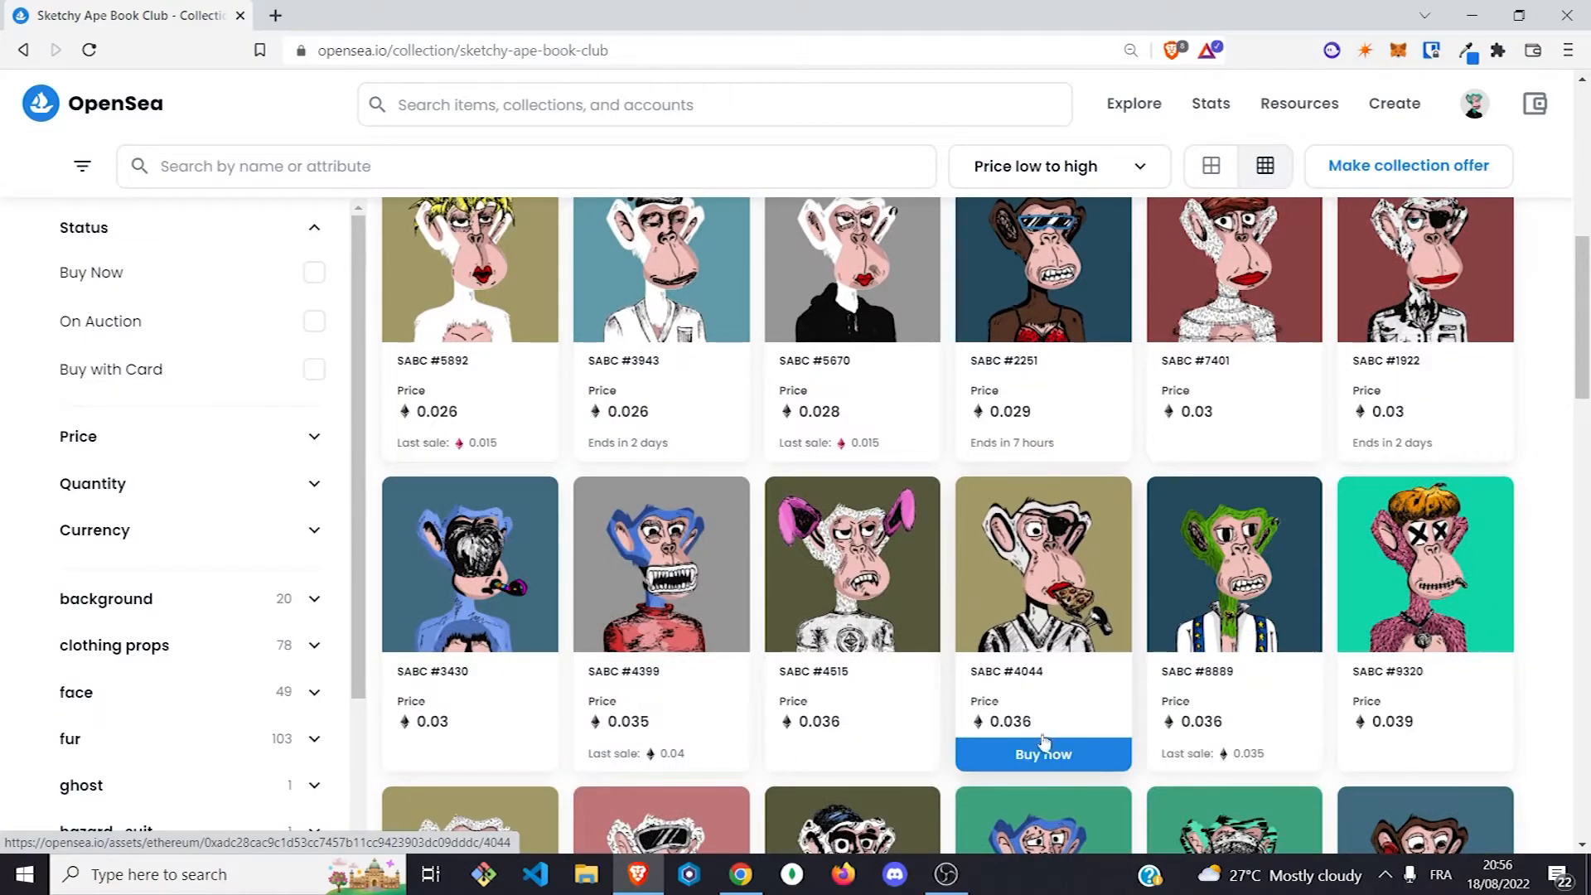
scroll(up, 3)
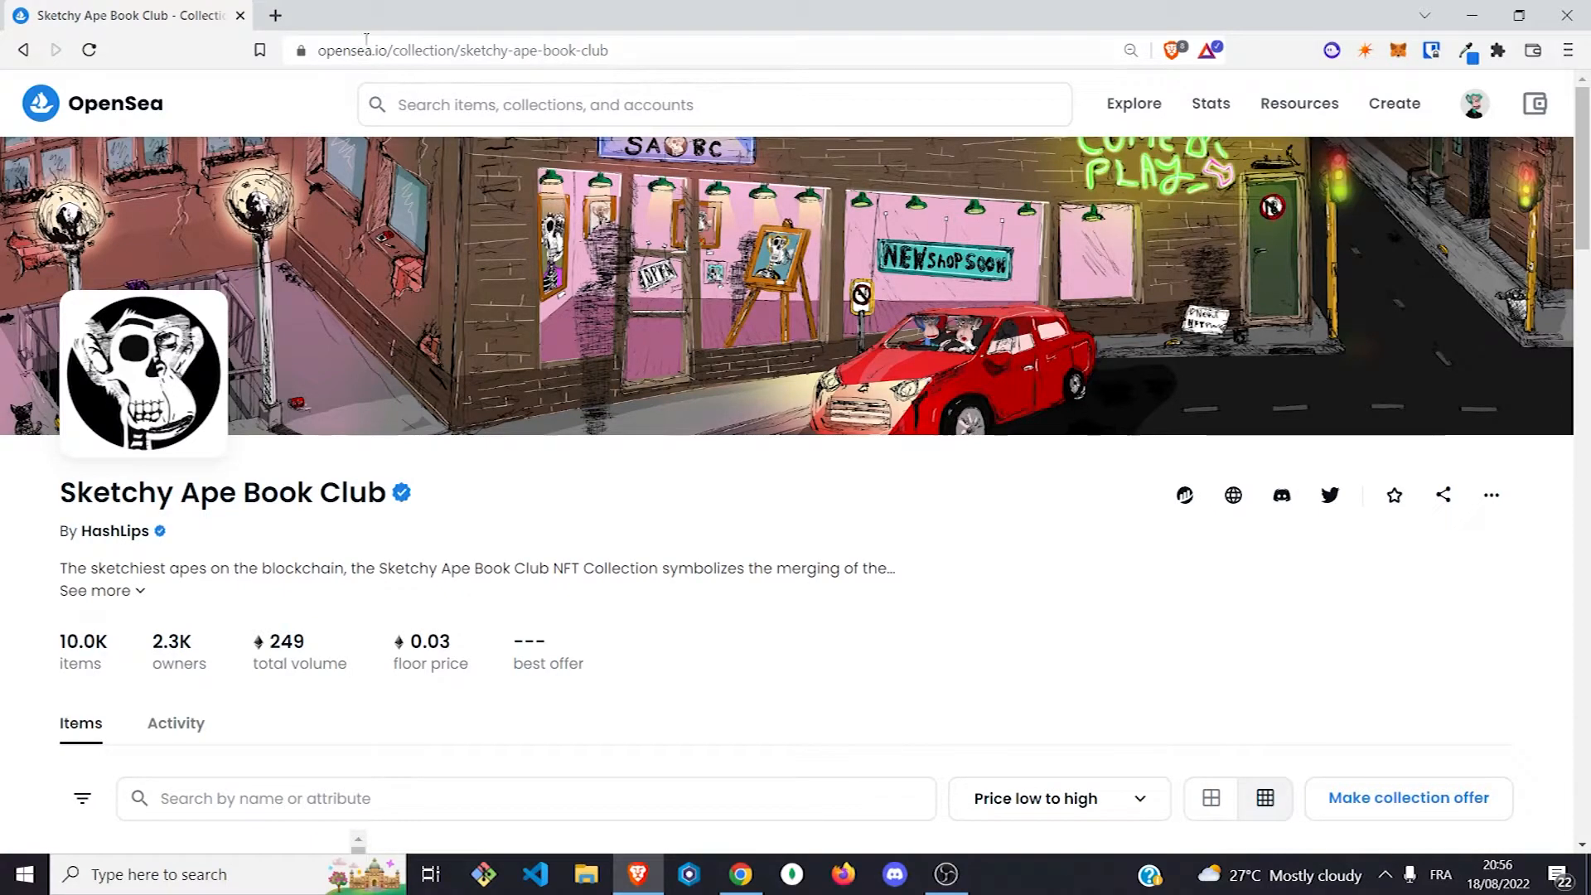
text(discord.com/channels/905013848271114251/905013848271114254)
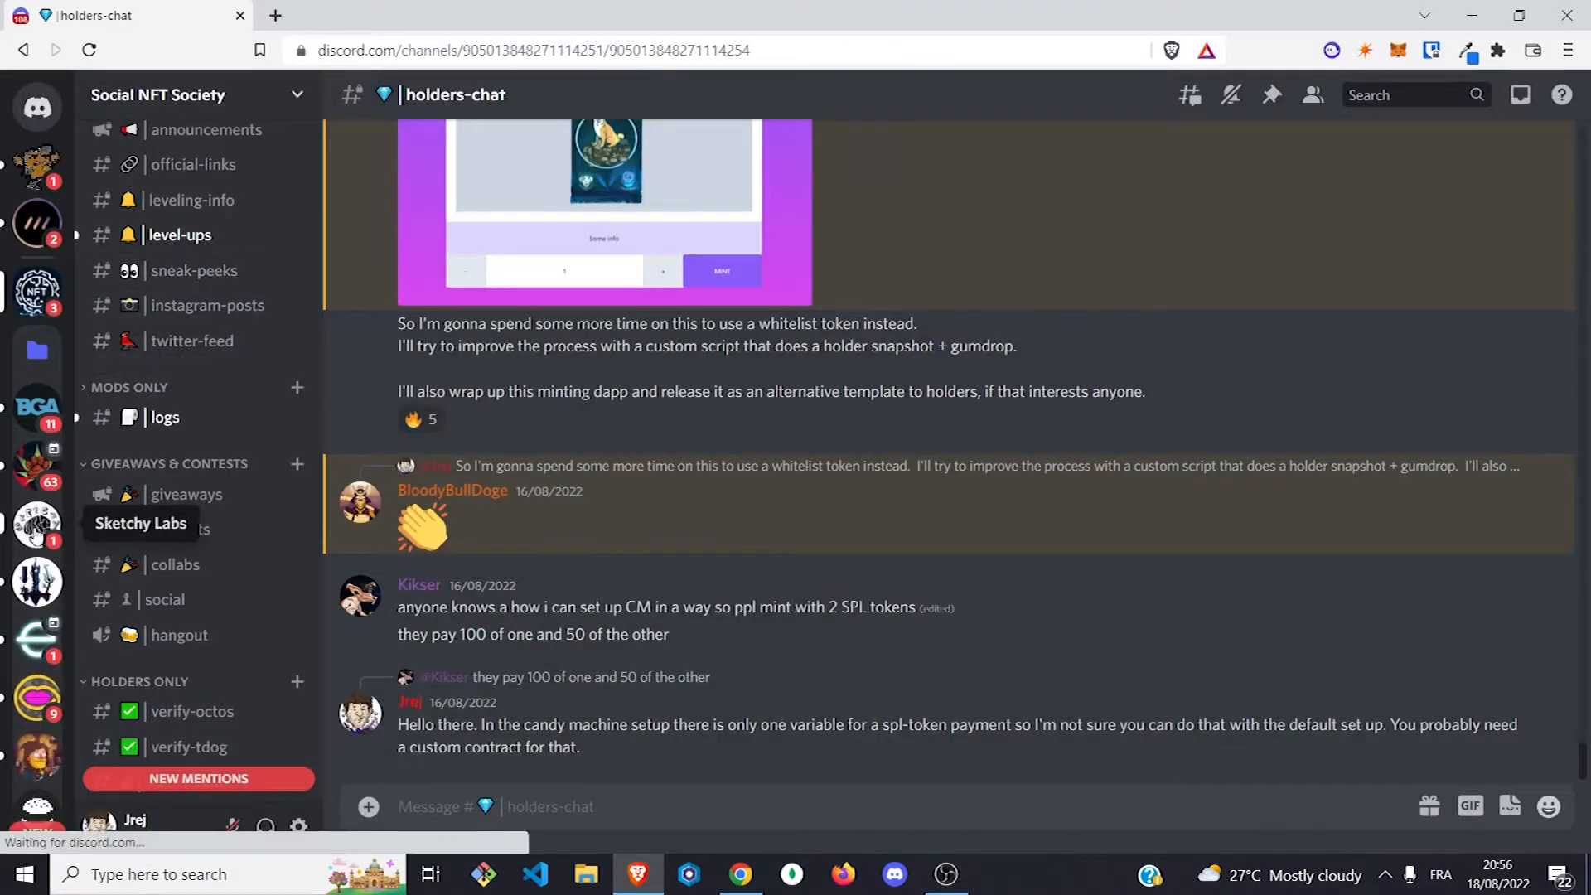
Step: In the Sketchy Labs #announcements channel, follow the UV U drop's Mint site link
click(38, 525)
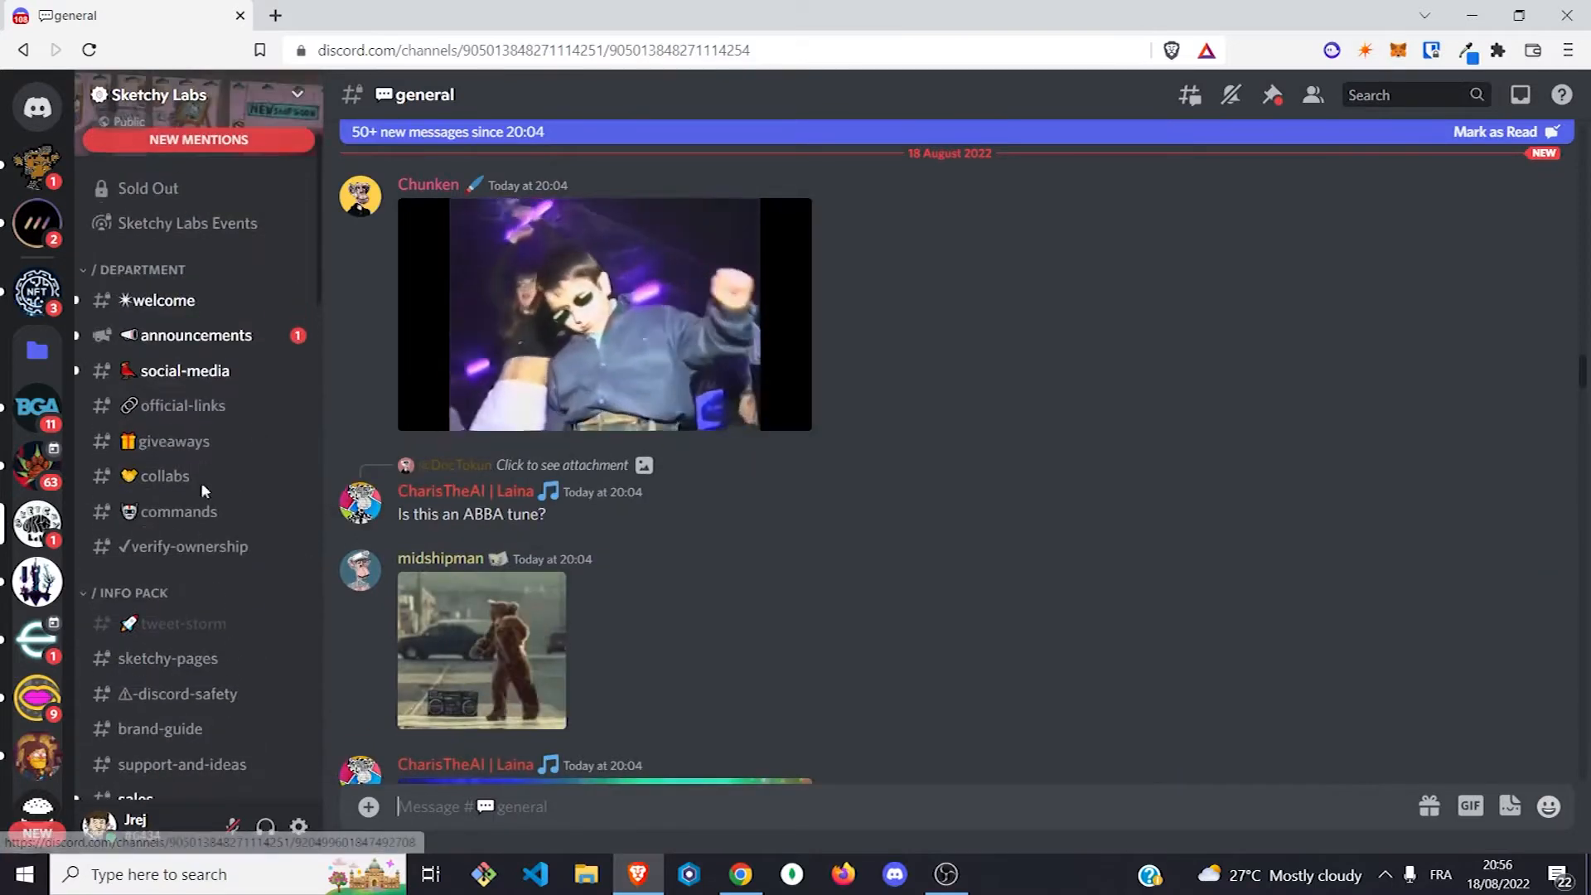
click(192, 335)
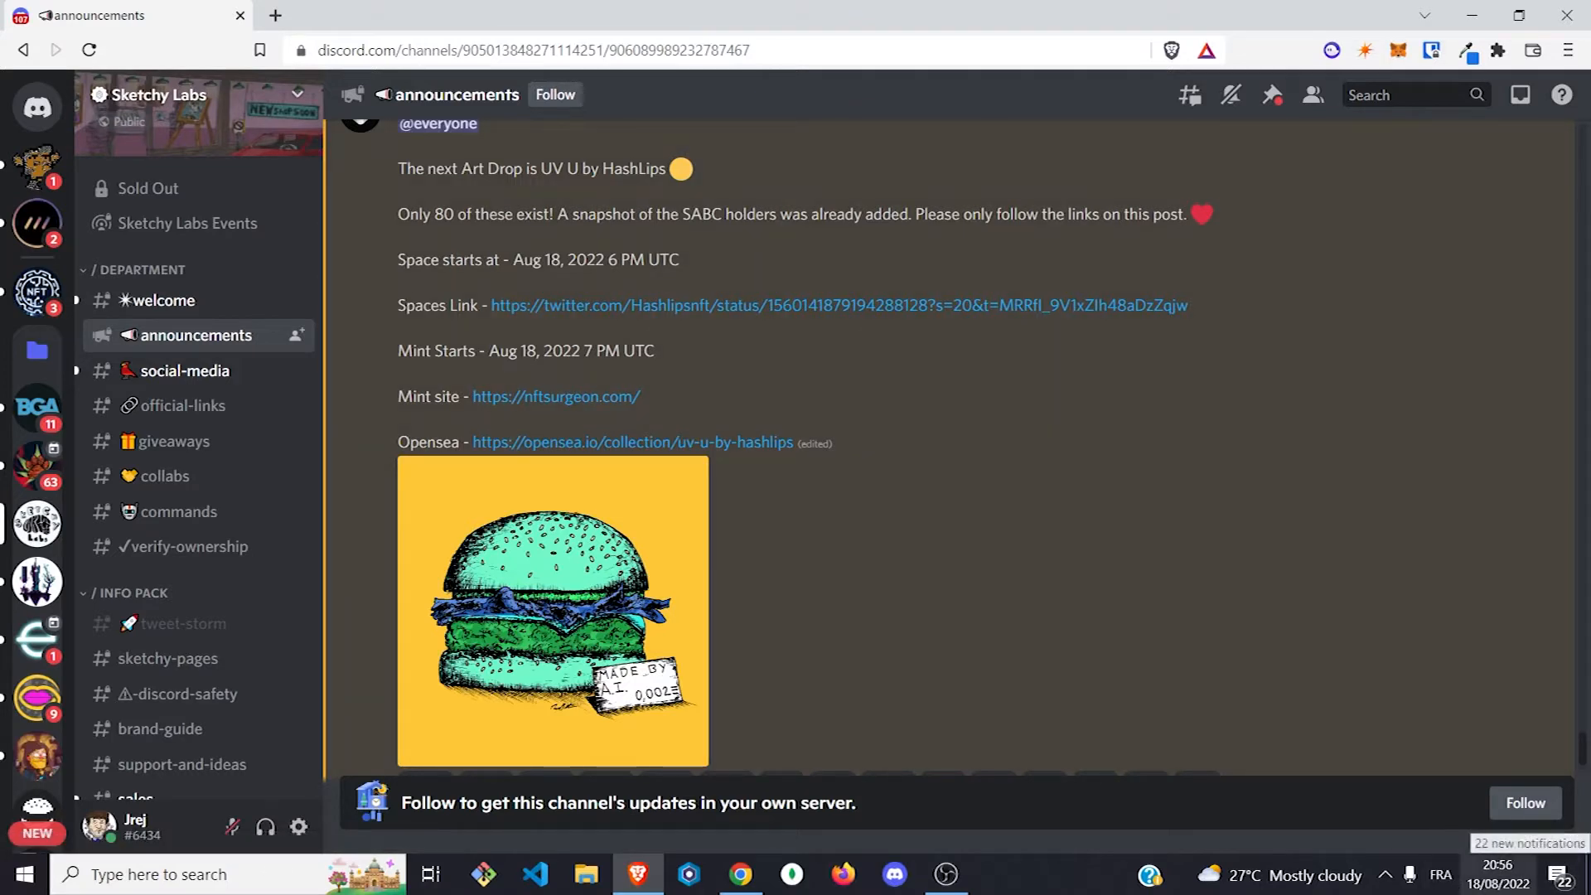
click(555, 396)
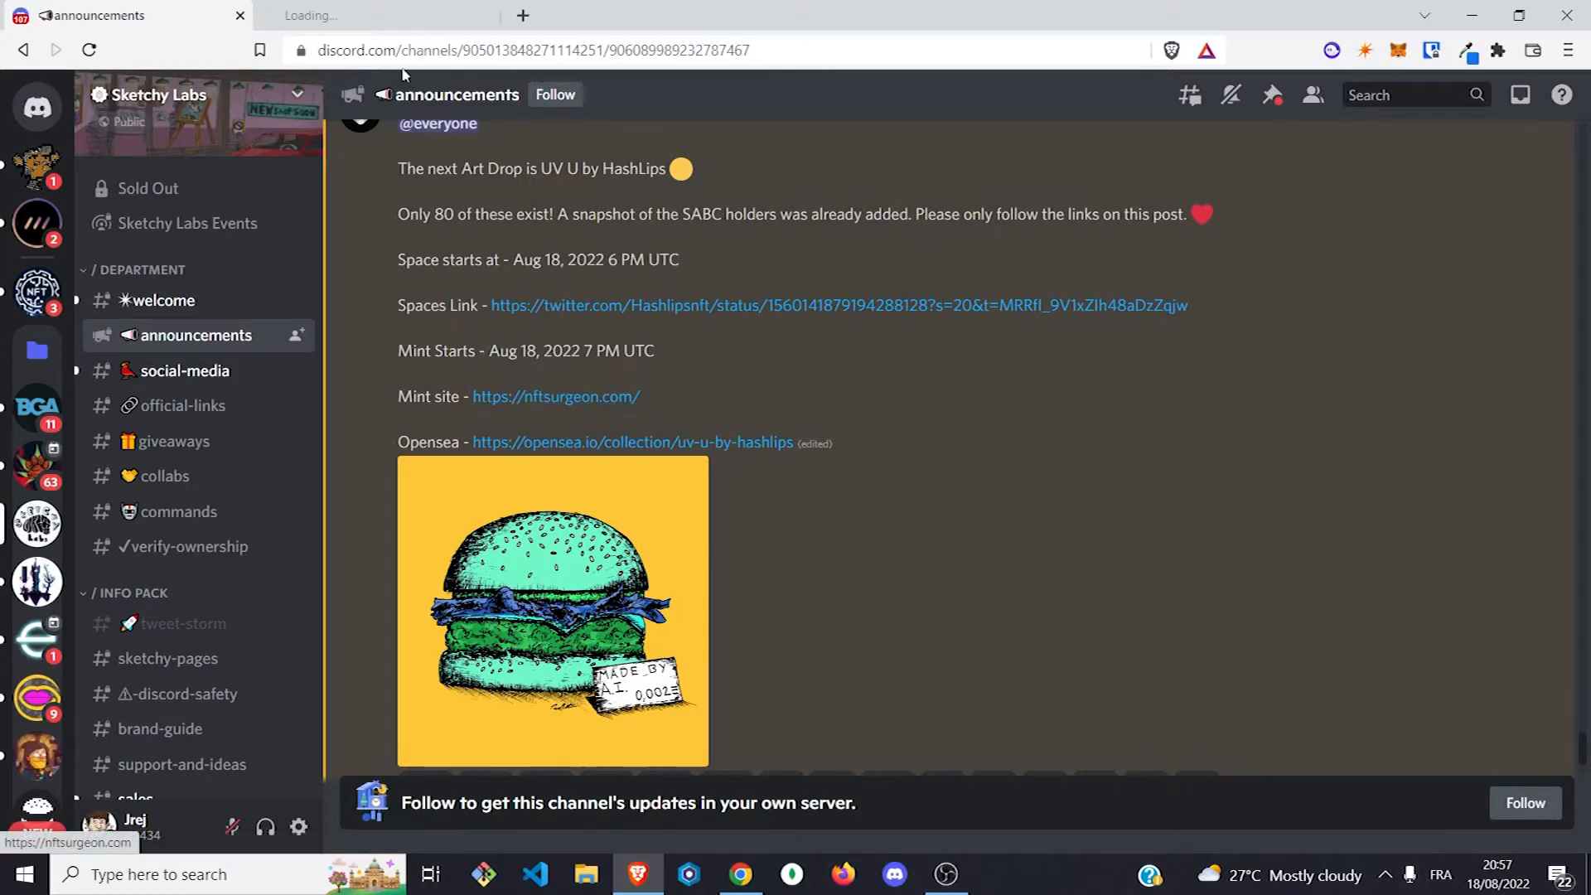
click(557, 396)
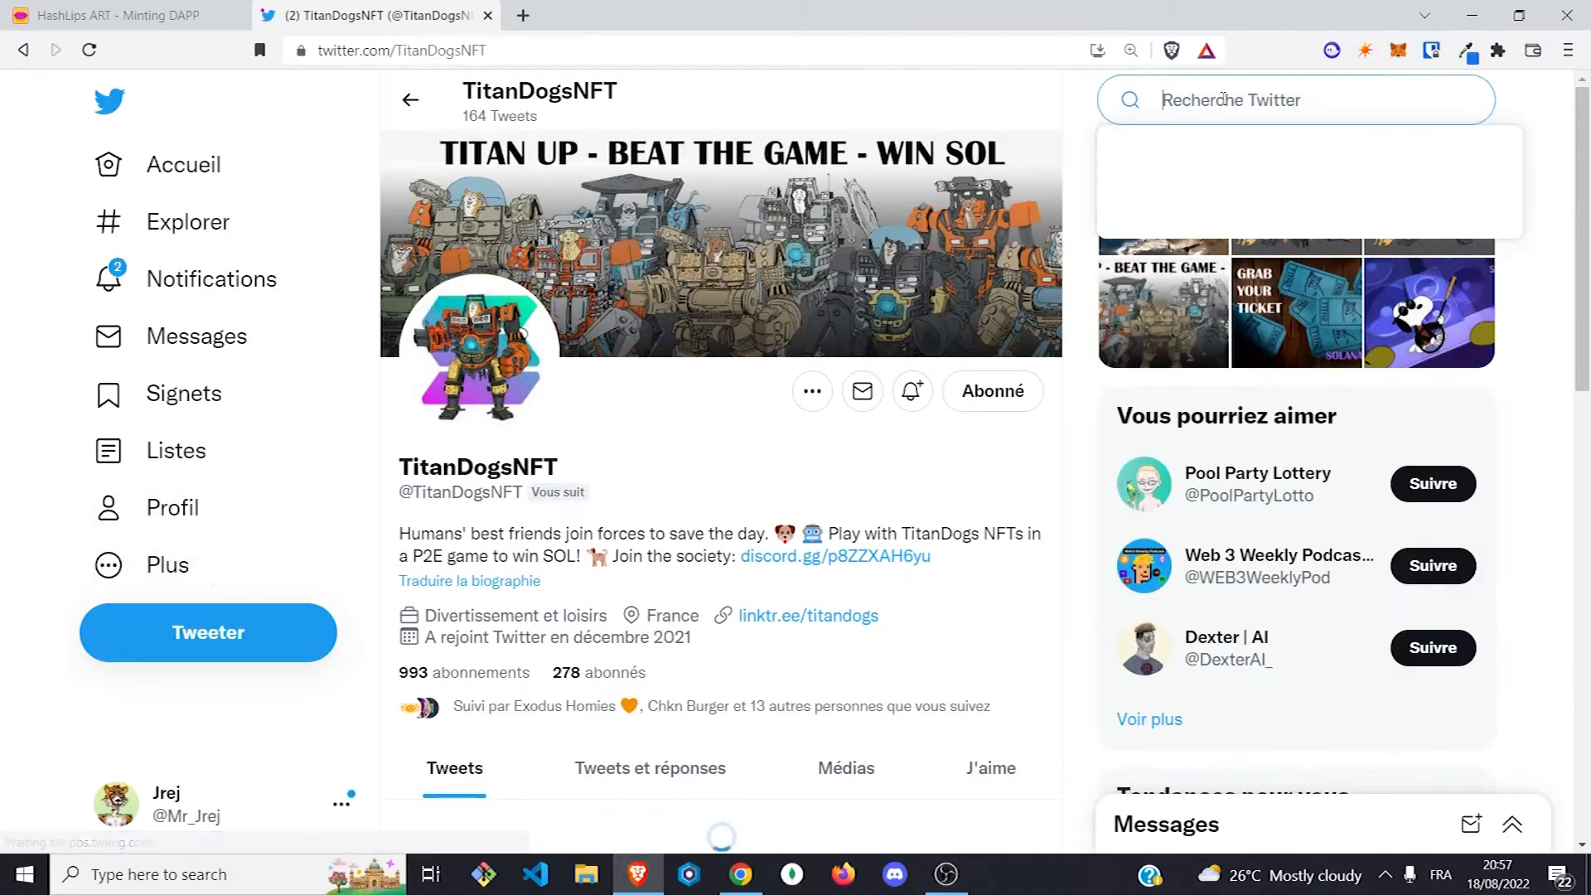
Step: Search Twitter for 'sketch' and choose the Sketchy Labs by HashLips account
text(sketch)
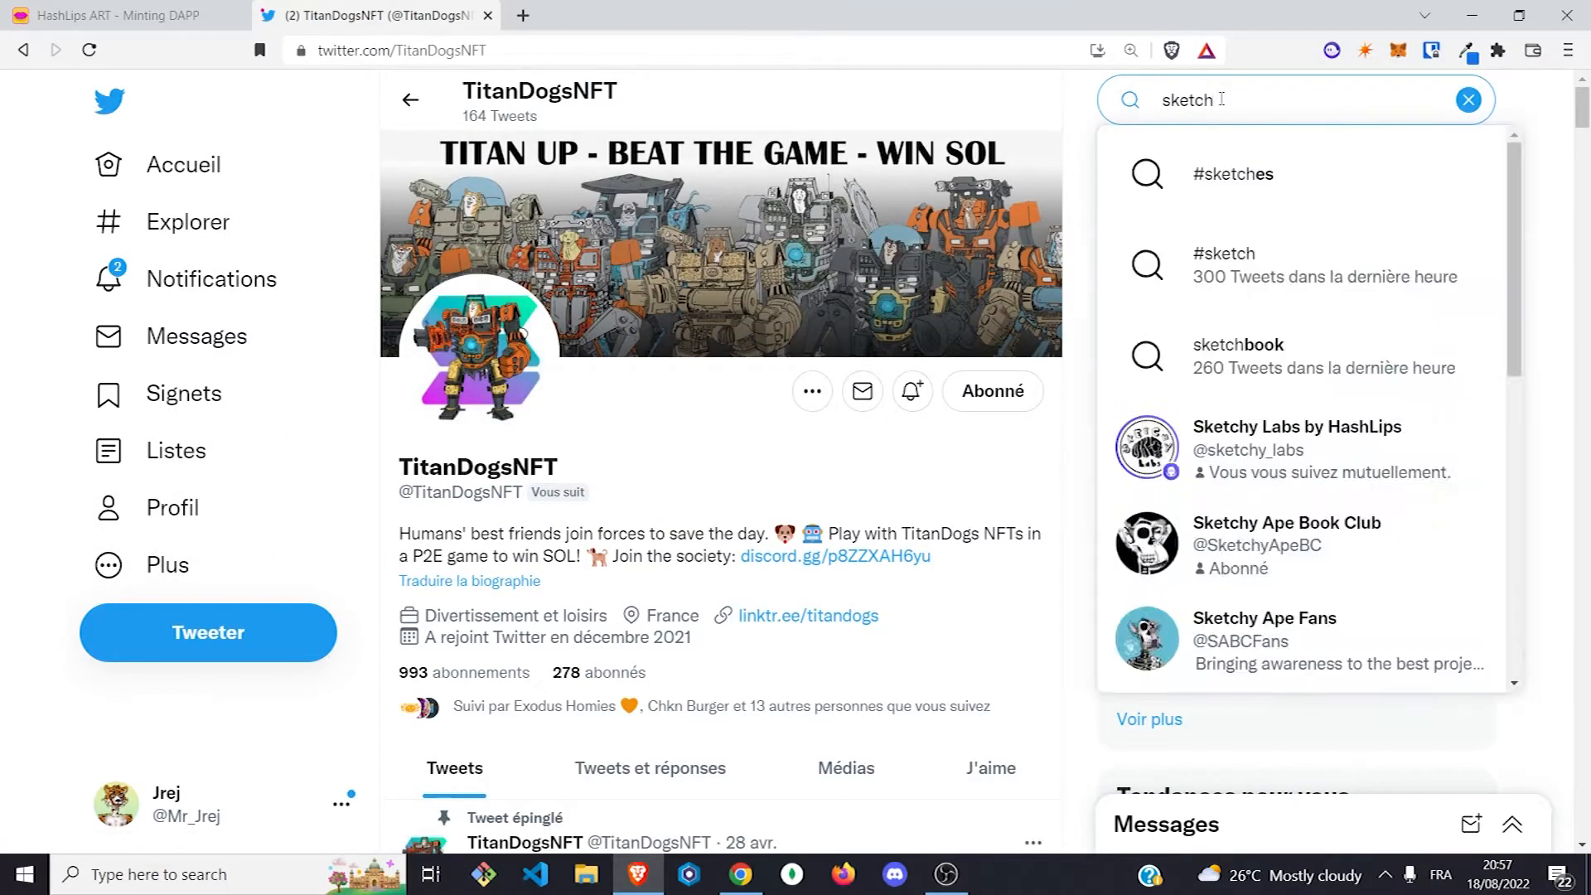
click(1297, 449)
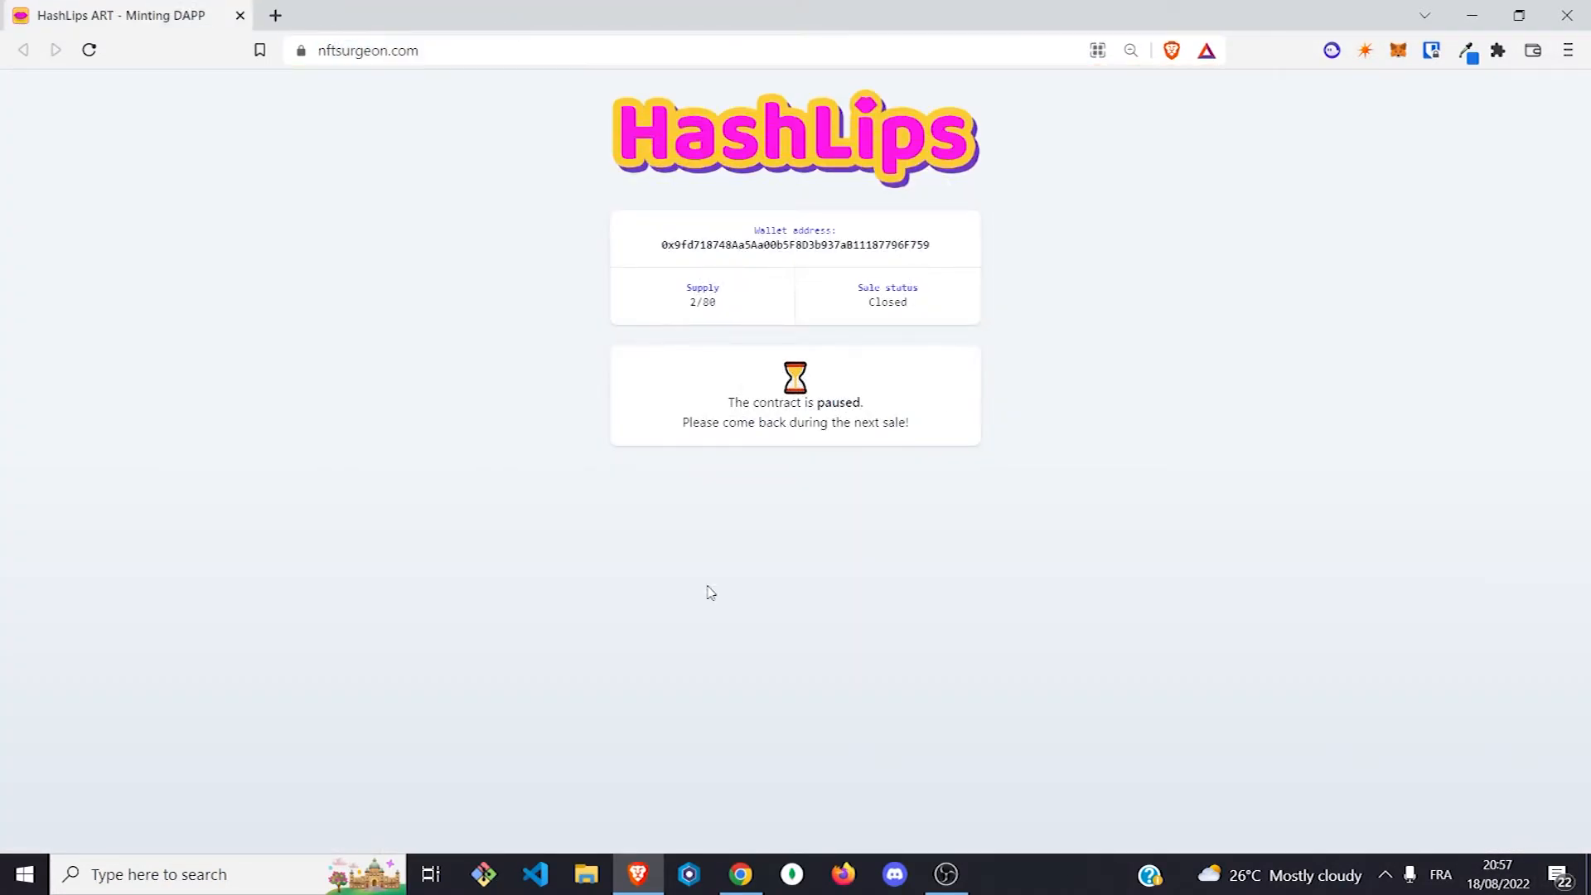
click(88, 49)
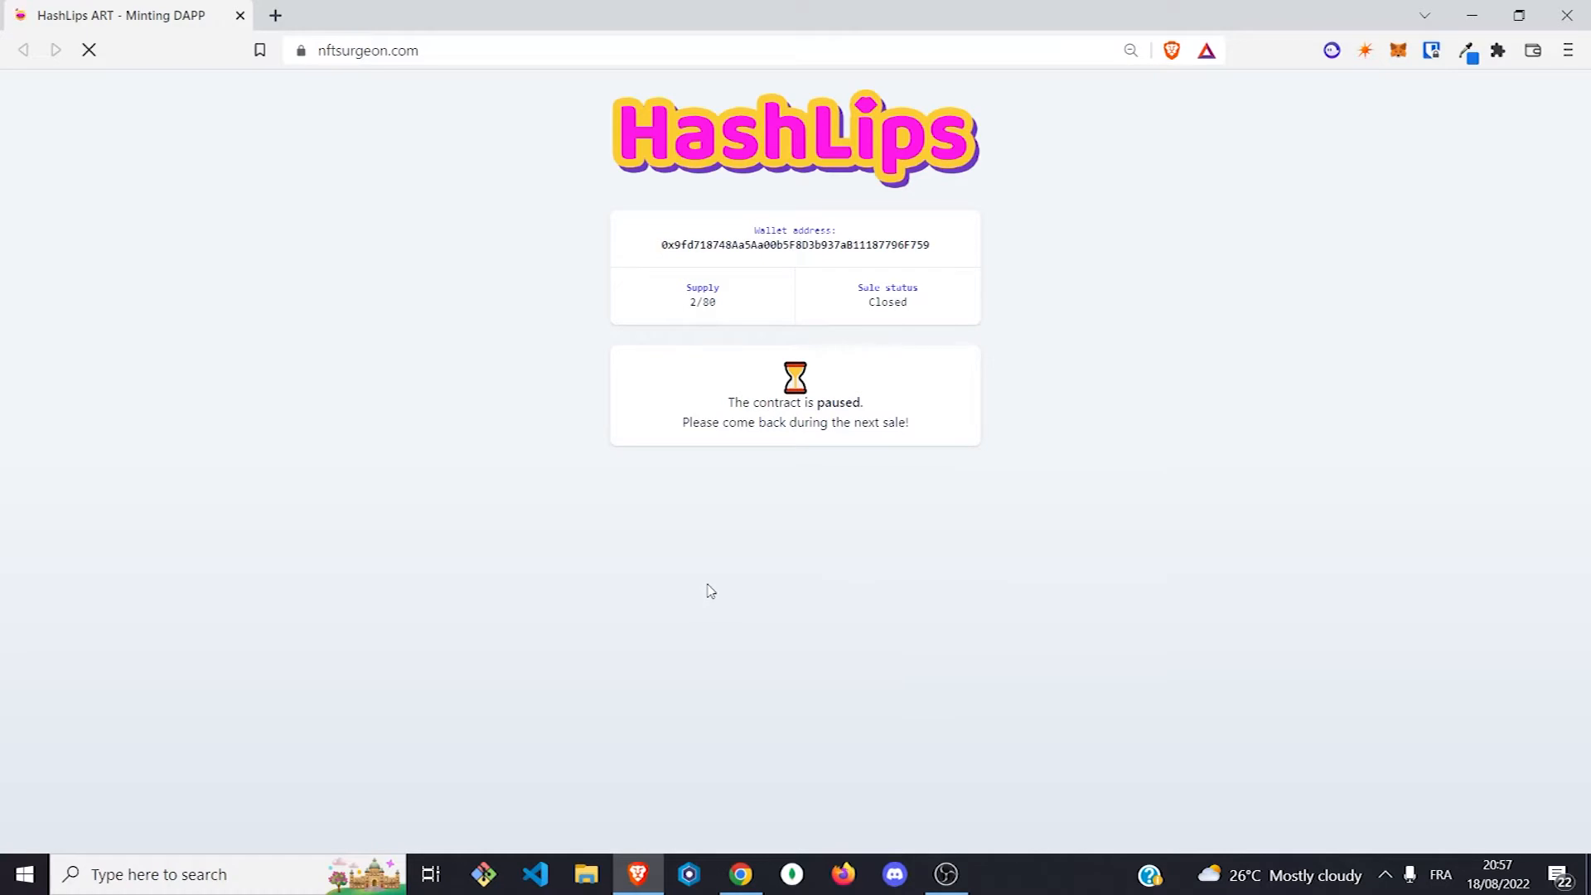
click(88, 50)
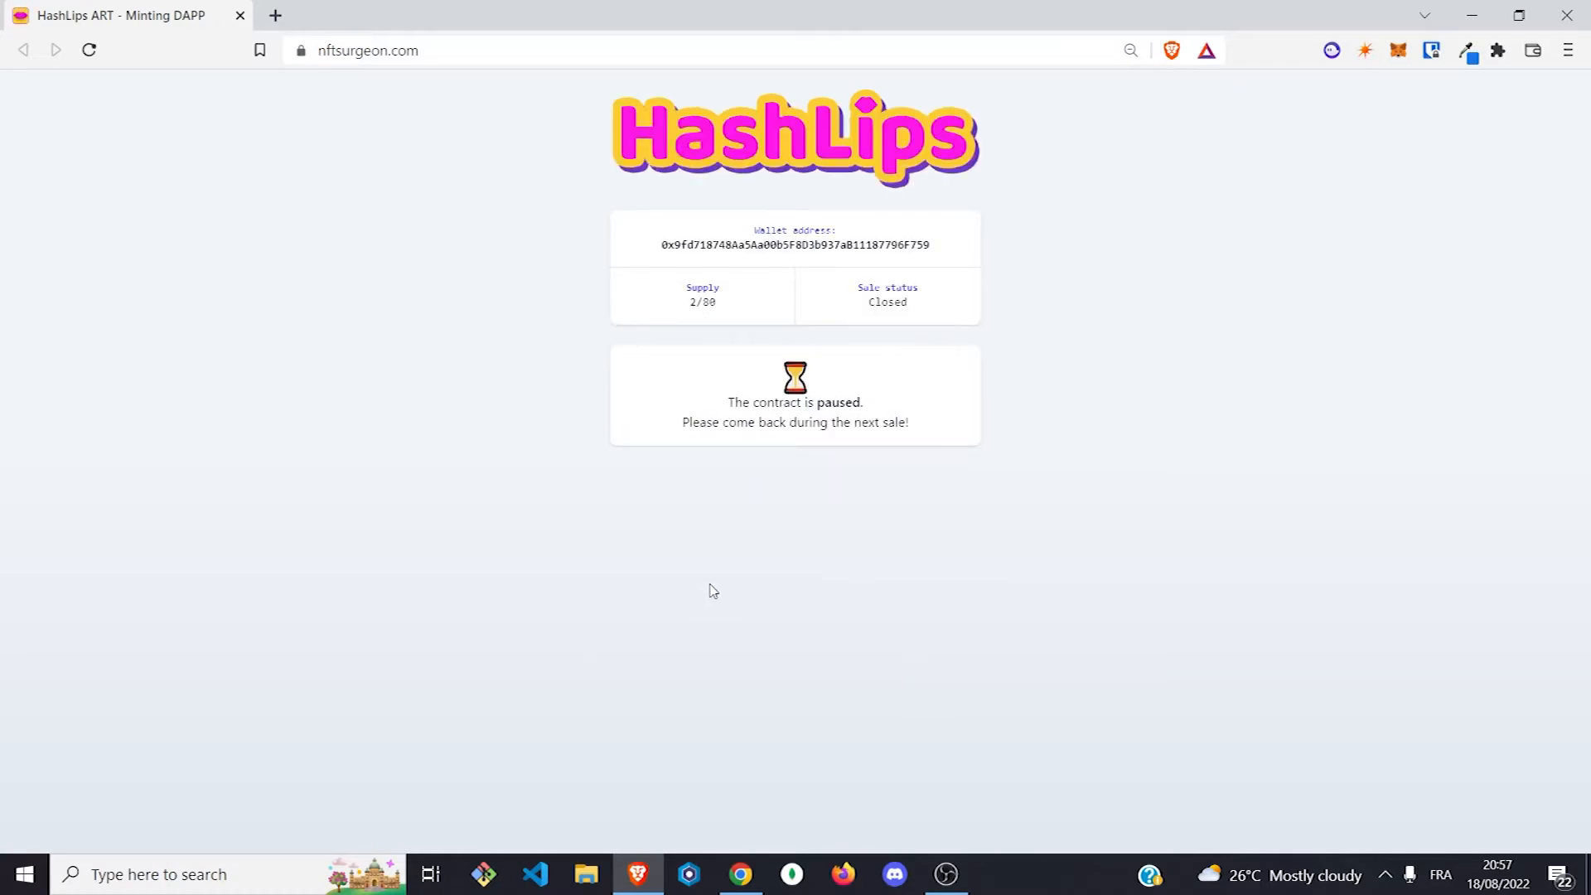
mouse_move(751, 288)
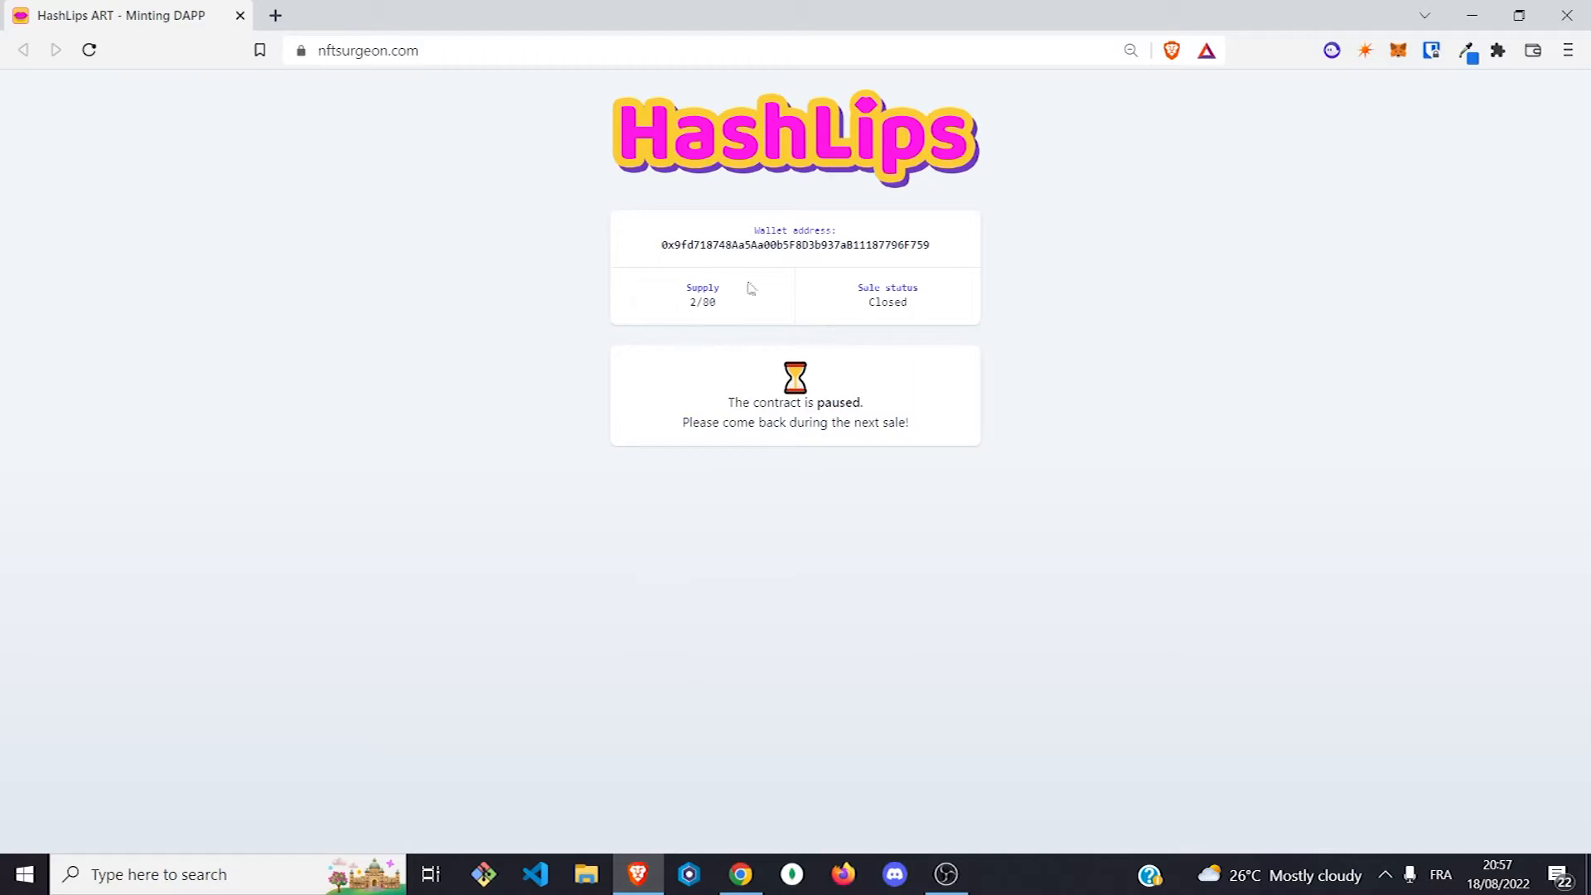
click(88, 50)
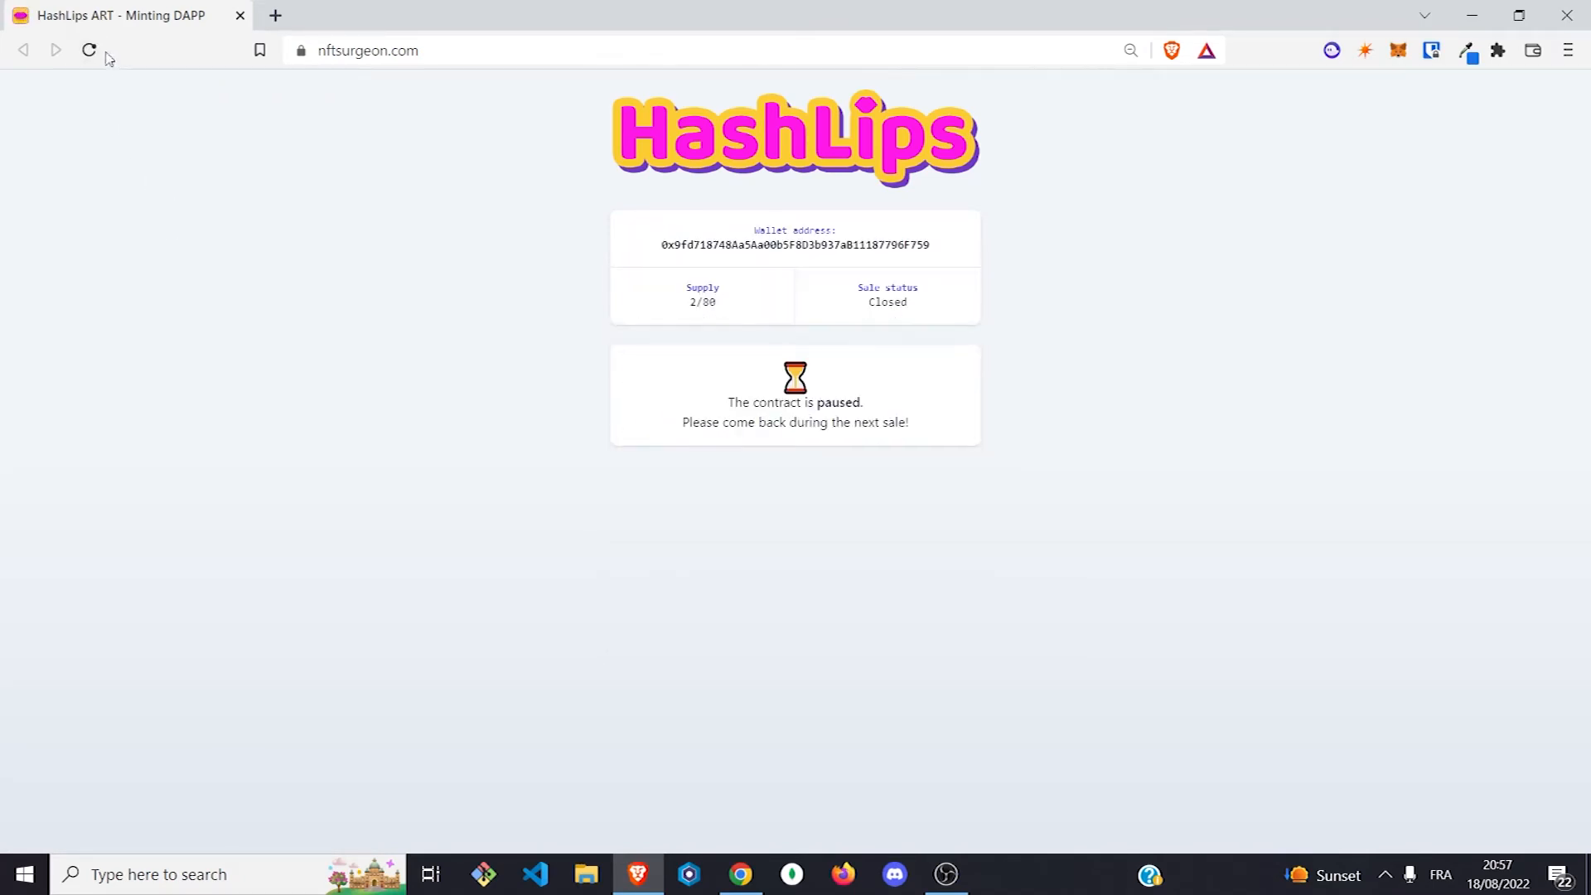
click(88, 49)
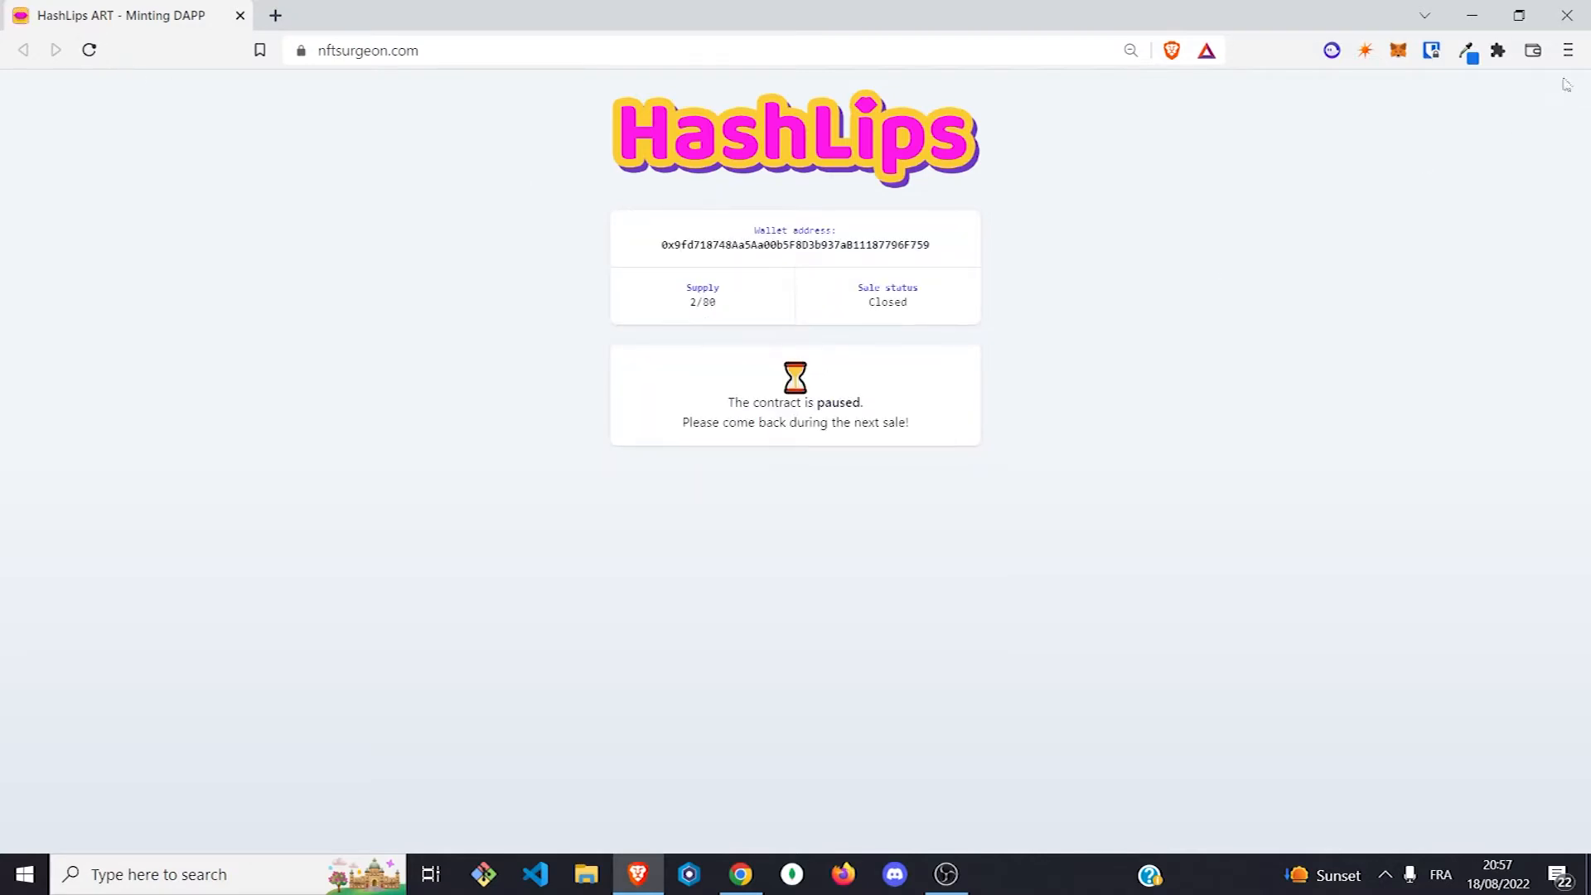
click(1566, 50)
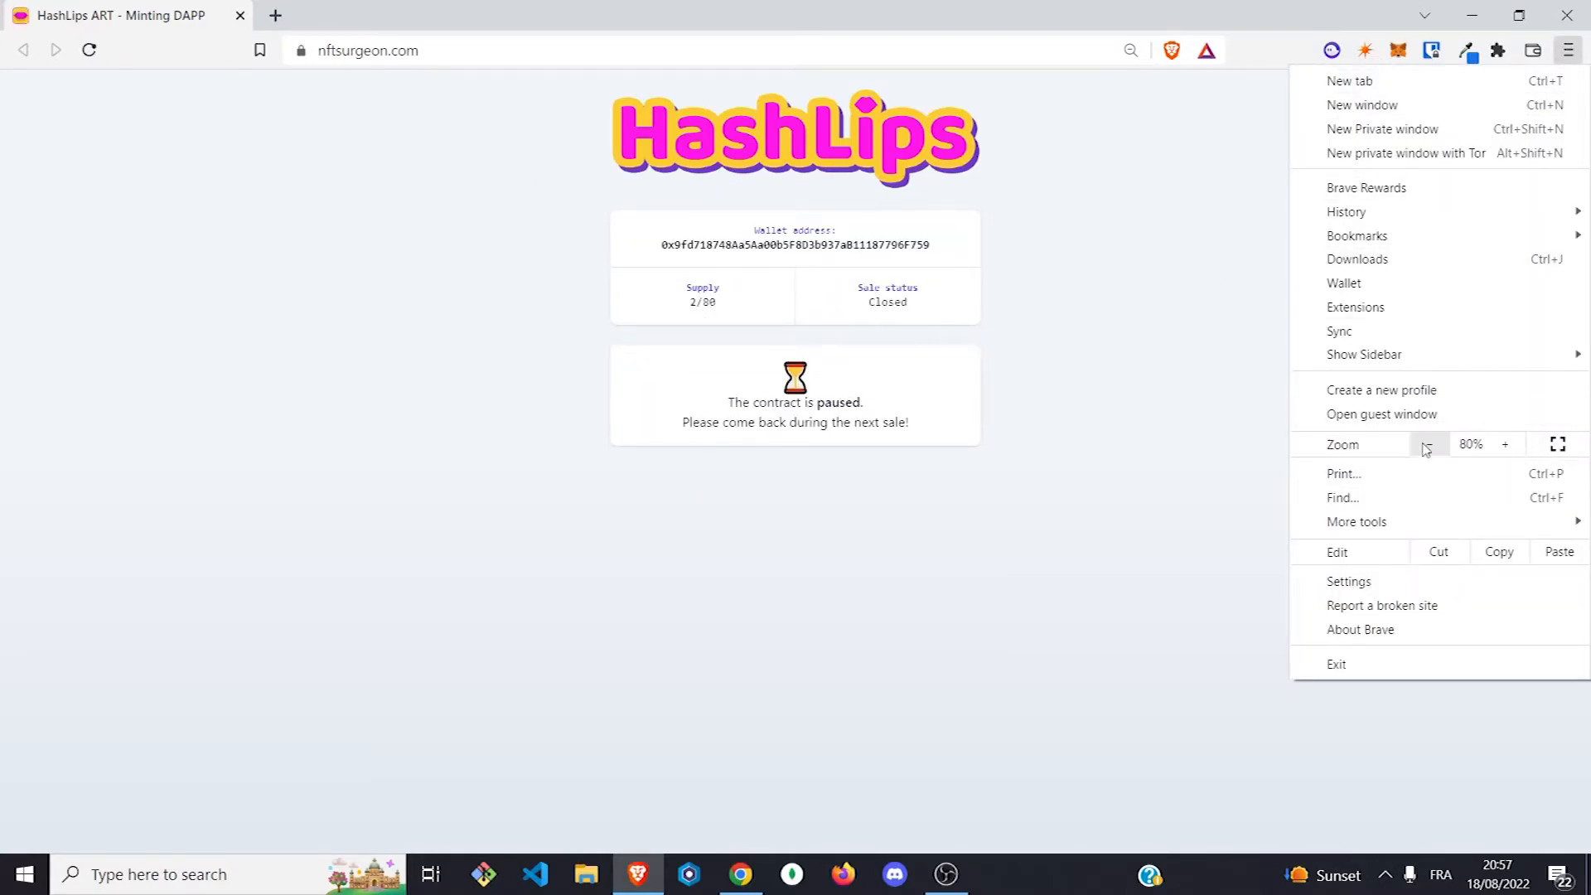
Step: Adjust page zoom, connect the wallet to the whitelist-only sale and set the mint quantity to 2
click(1429, 444)
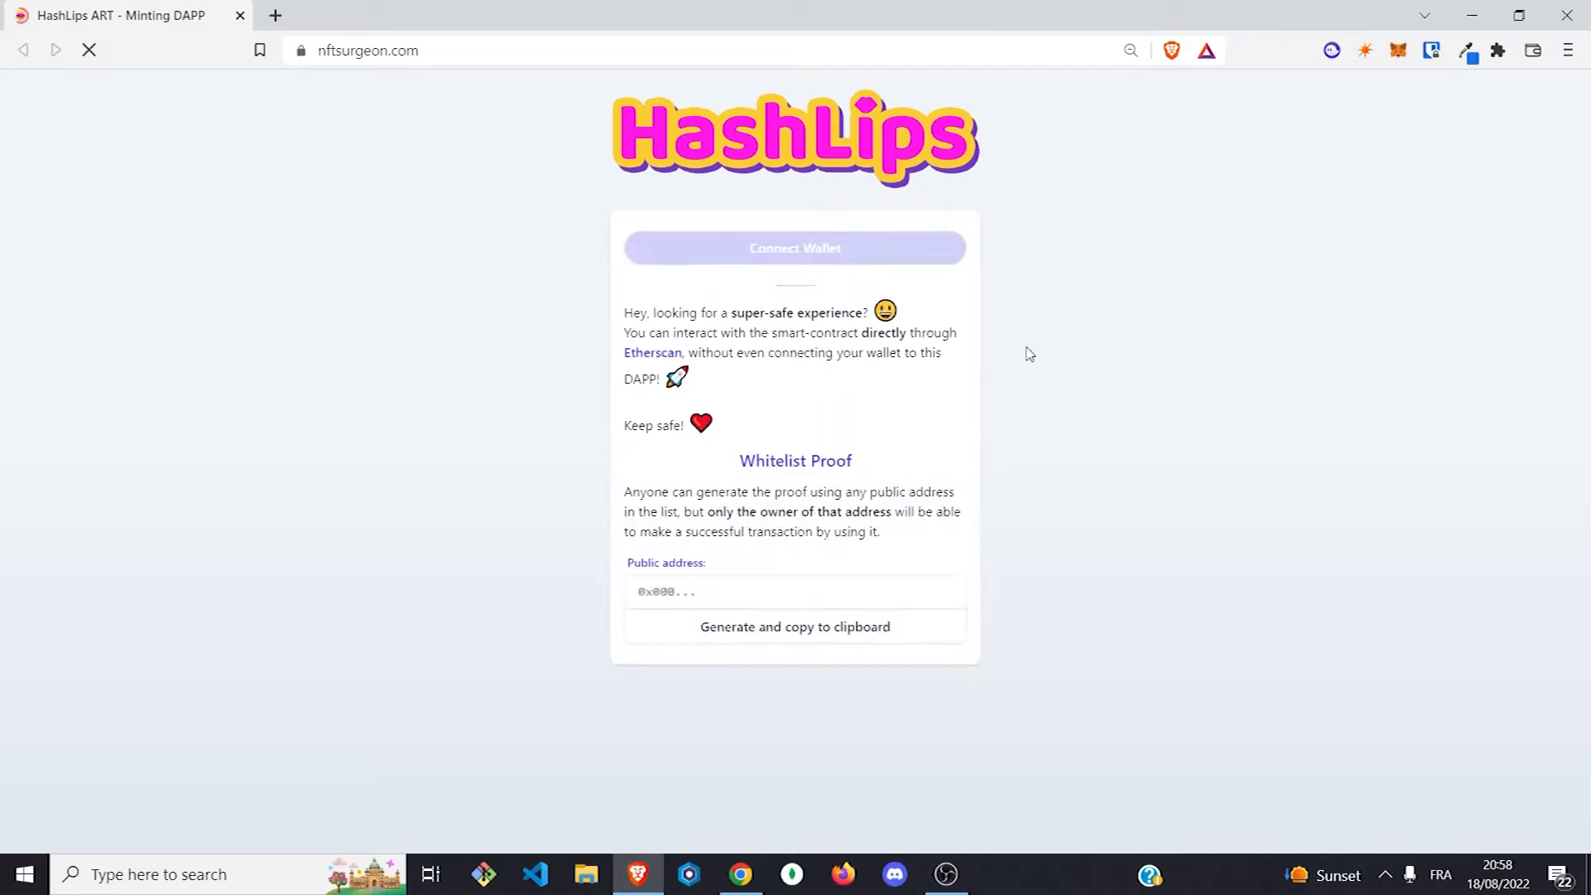
click(88, 50)
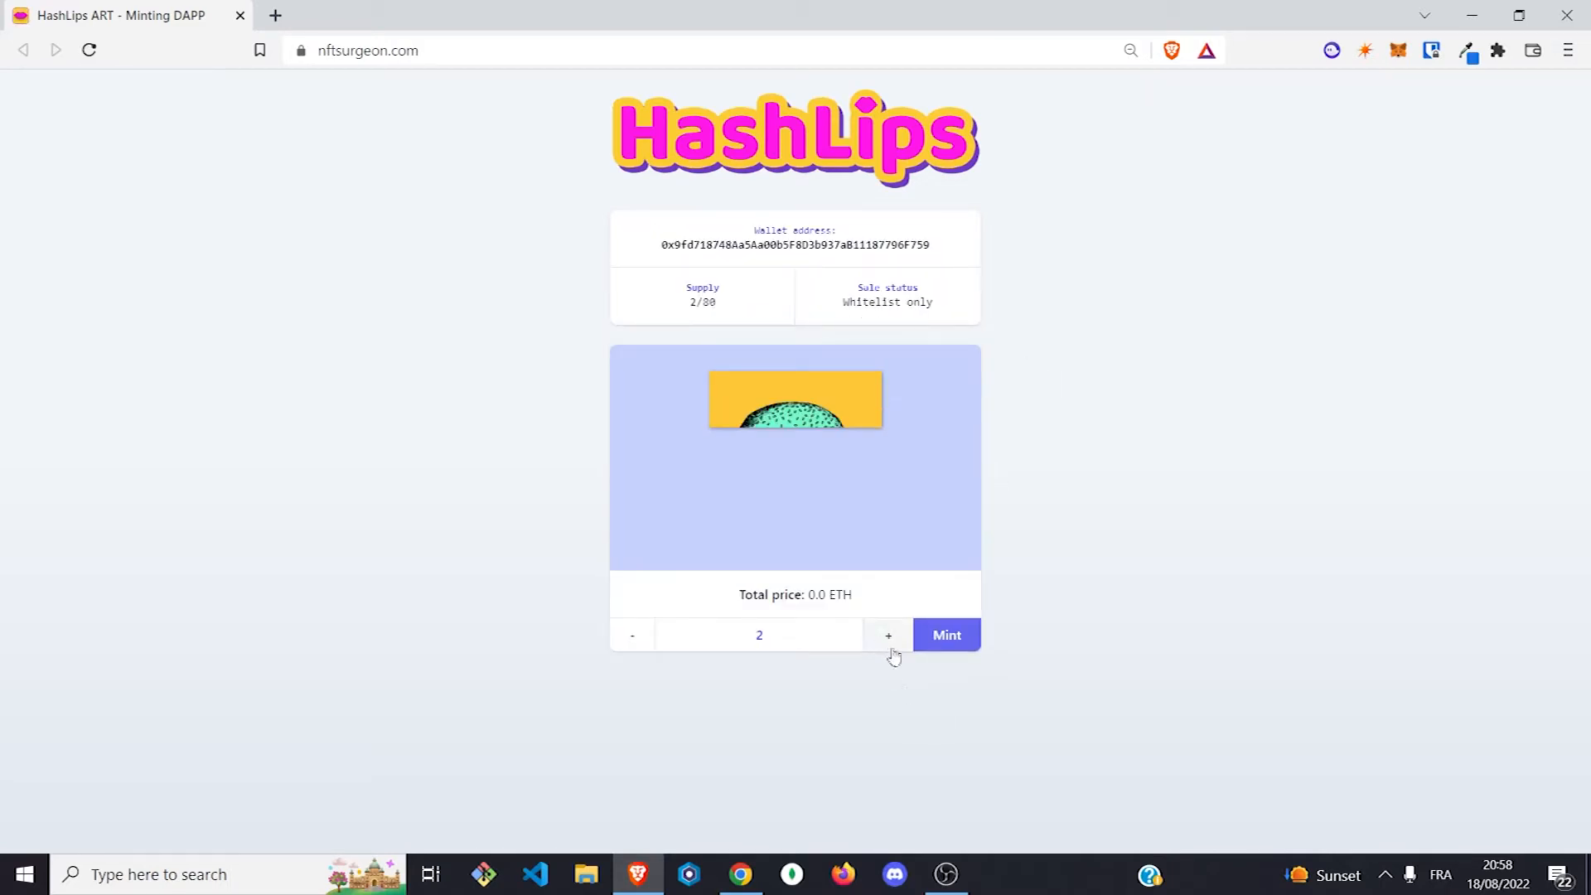
click(944, 635)
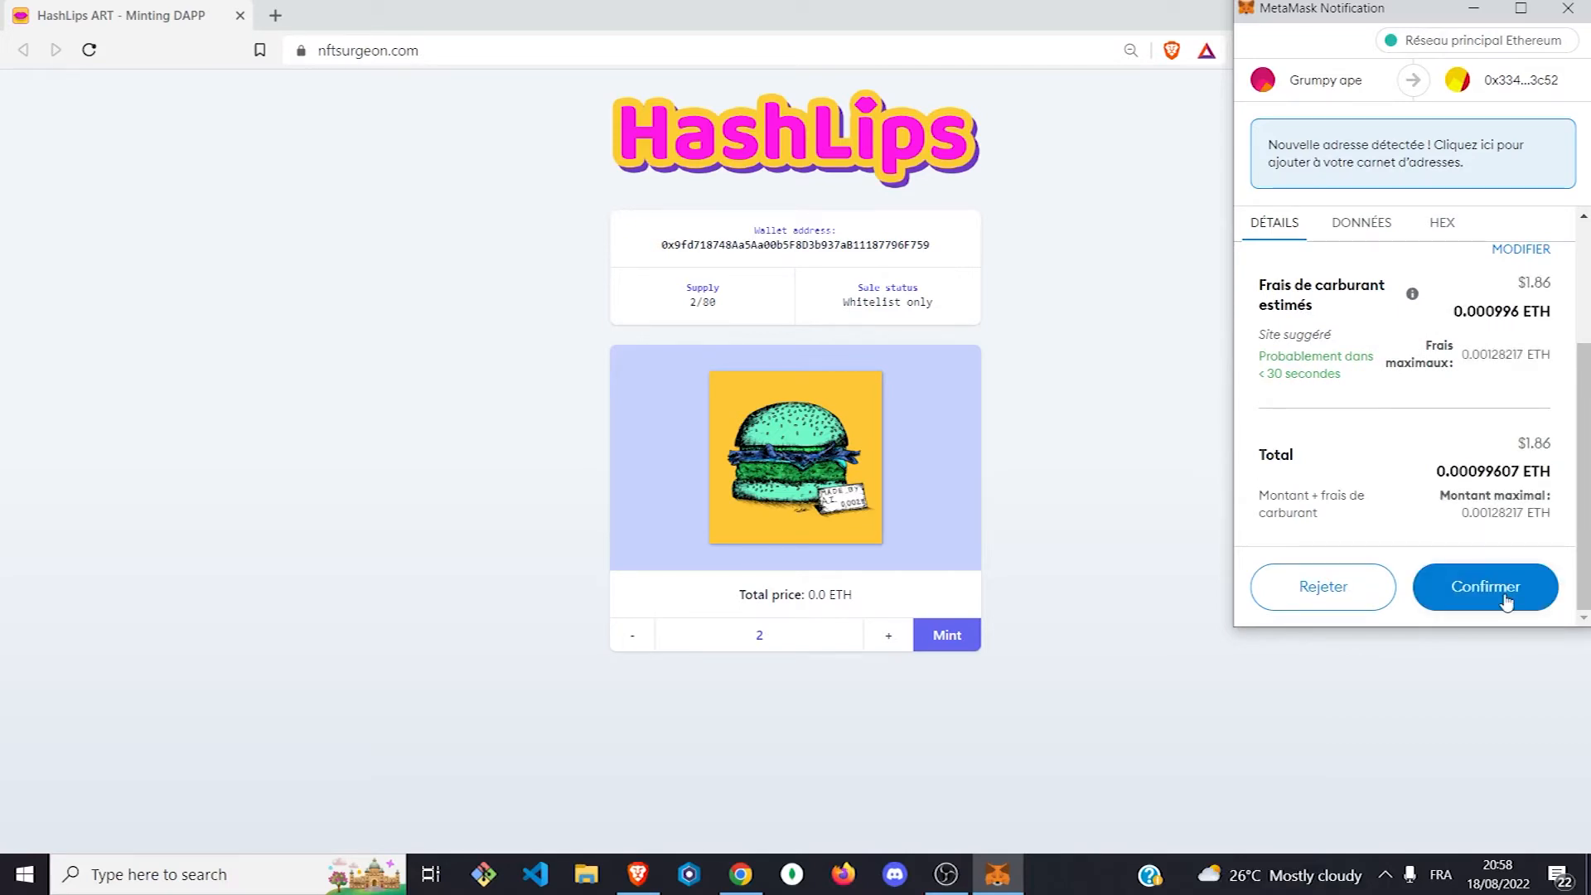
Step: Confirm the MetaMask transaction minting 2 burgers, then navigate to opensea.io
click(1485, 586)
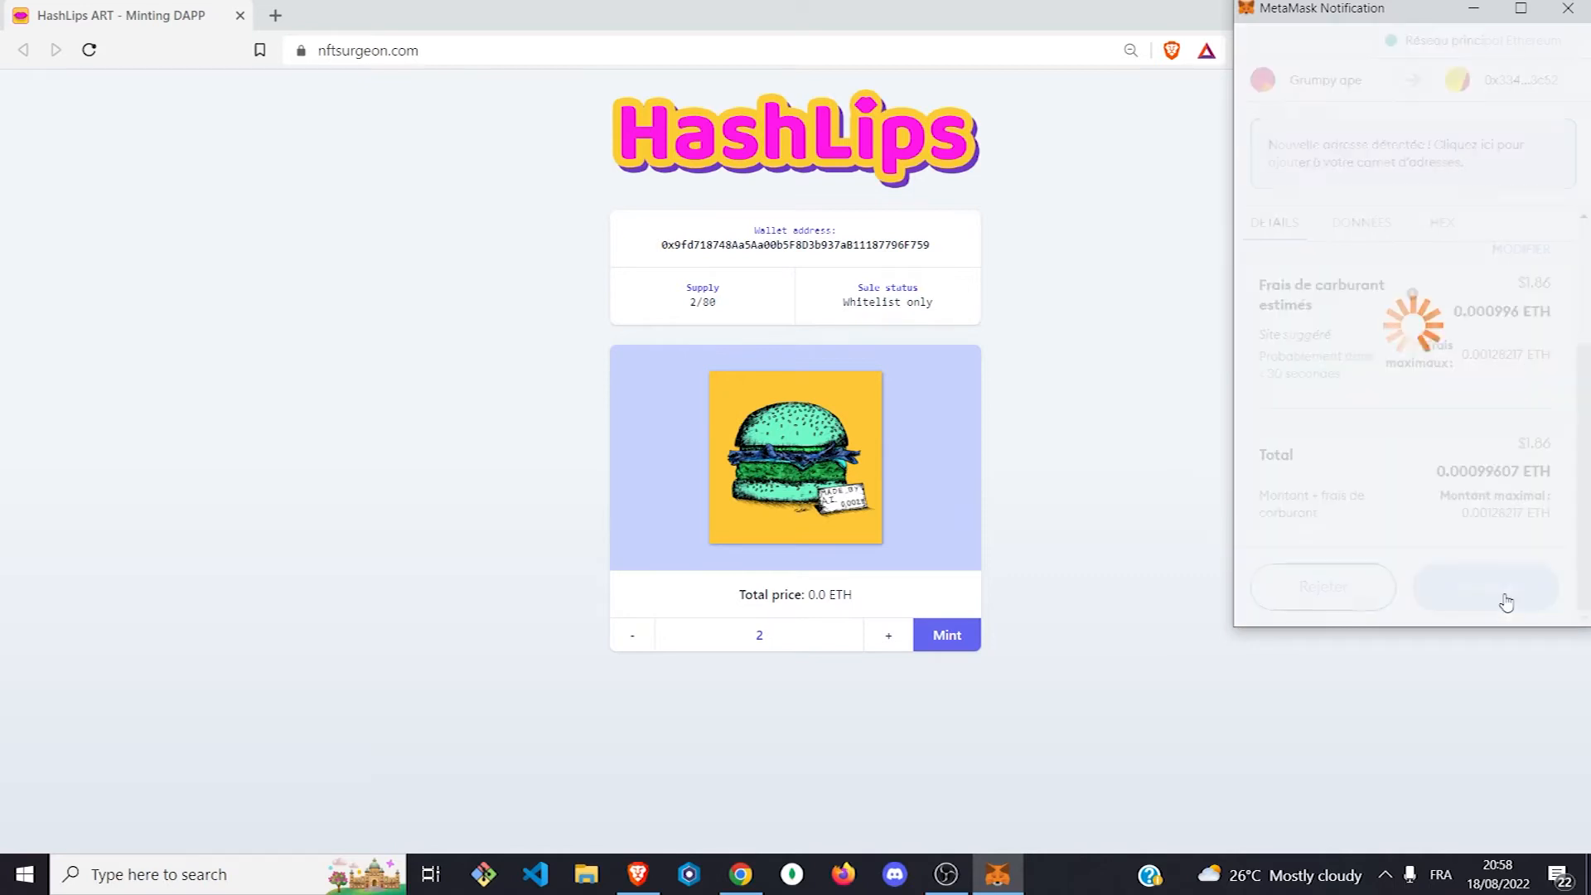
click(1485, 587)
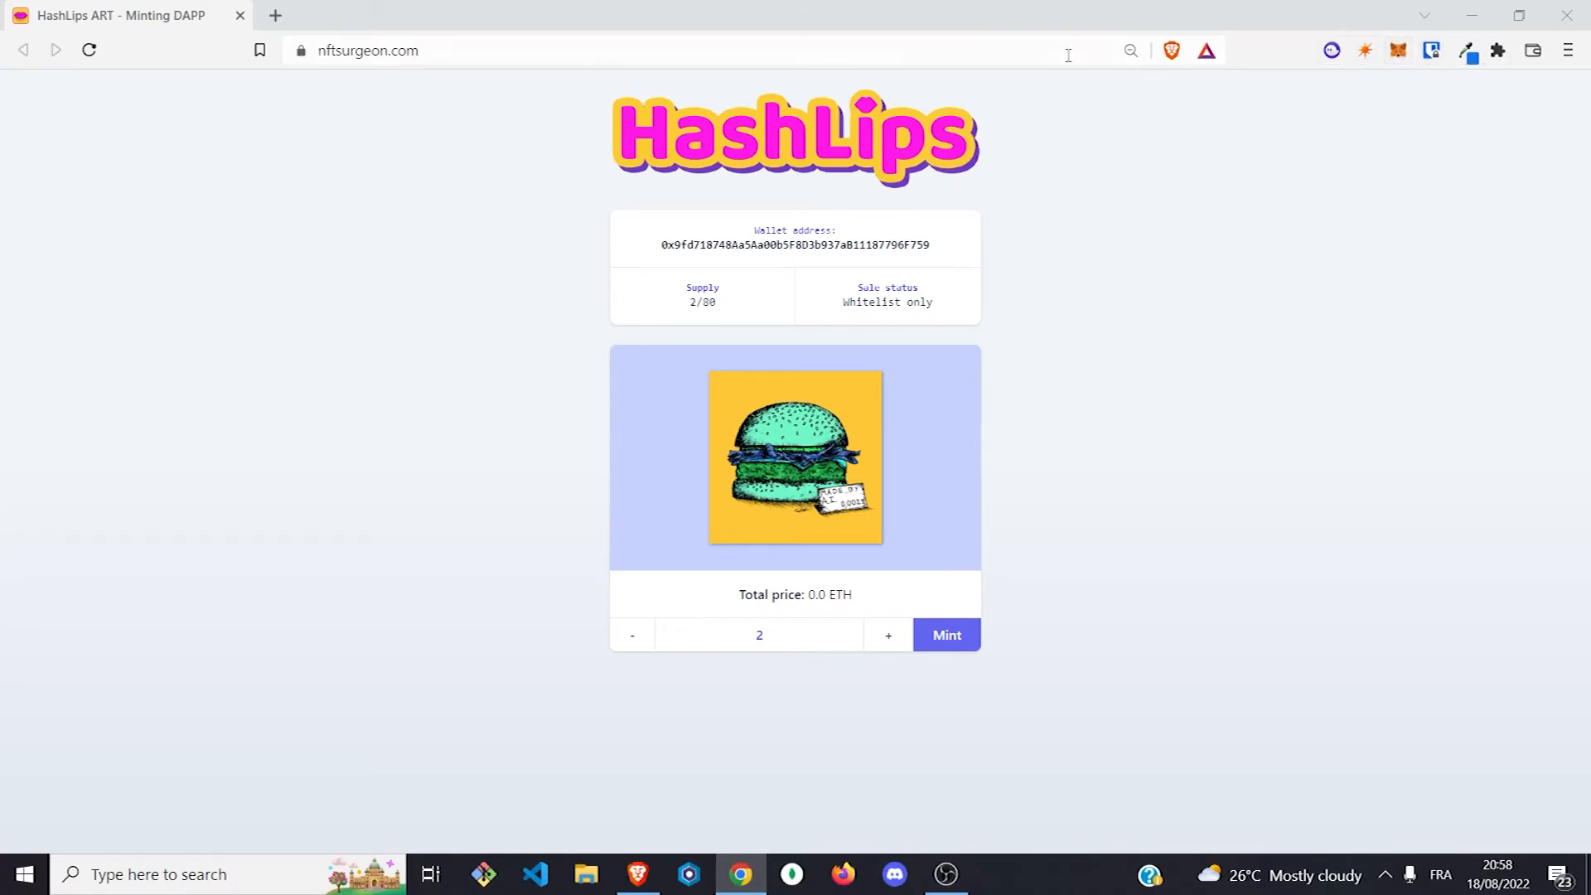
text(opensea.io)
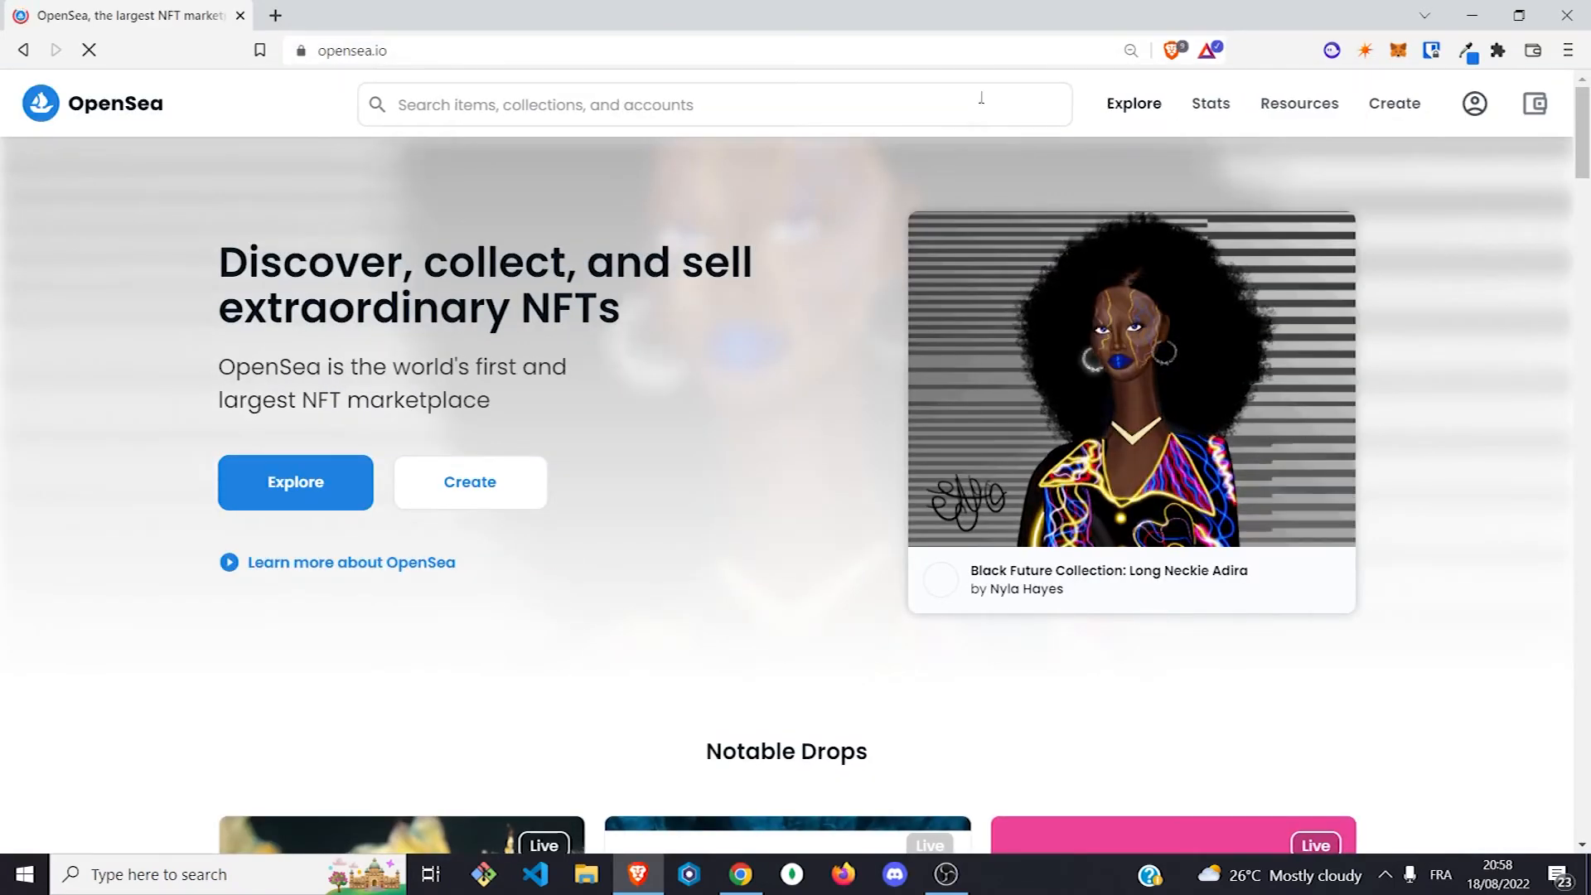
Step: Go to the OpenSea profile's Collected items and scroll to the newly minted NFTs
click(711, 102)
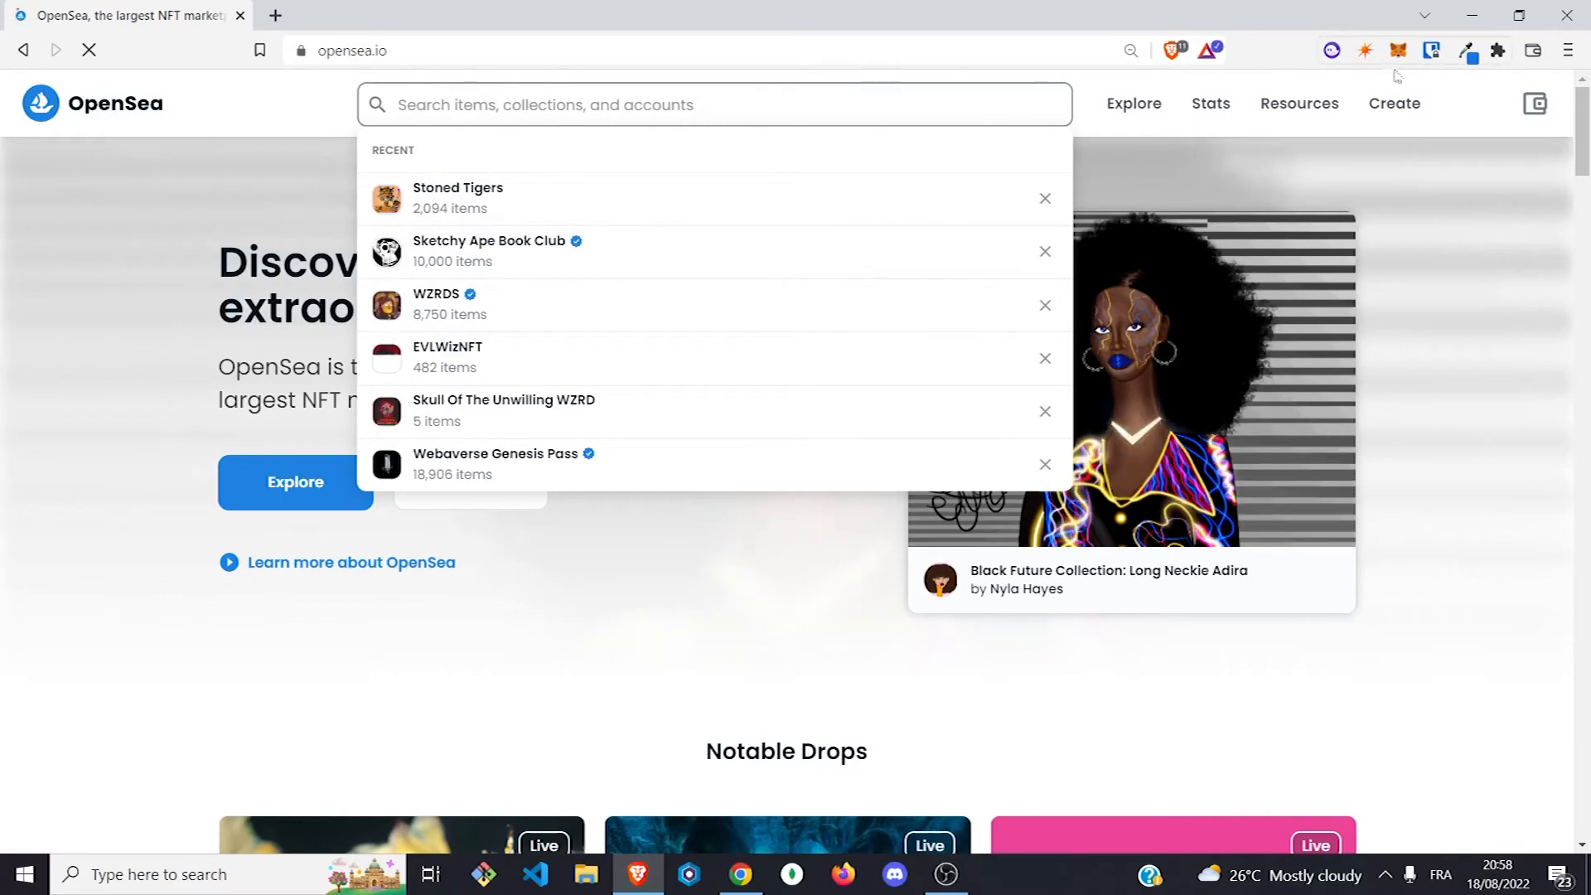
click(1472, 103)
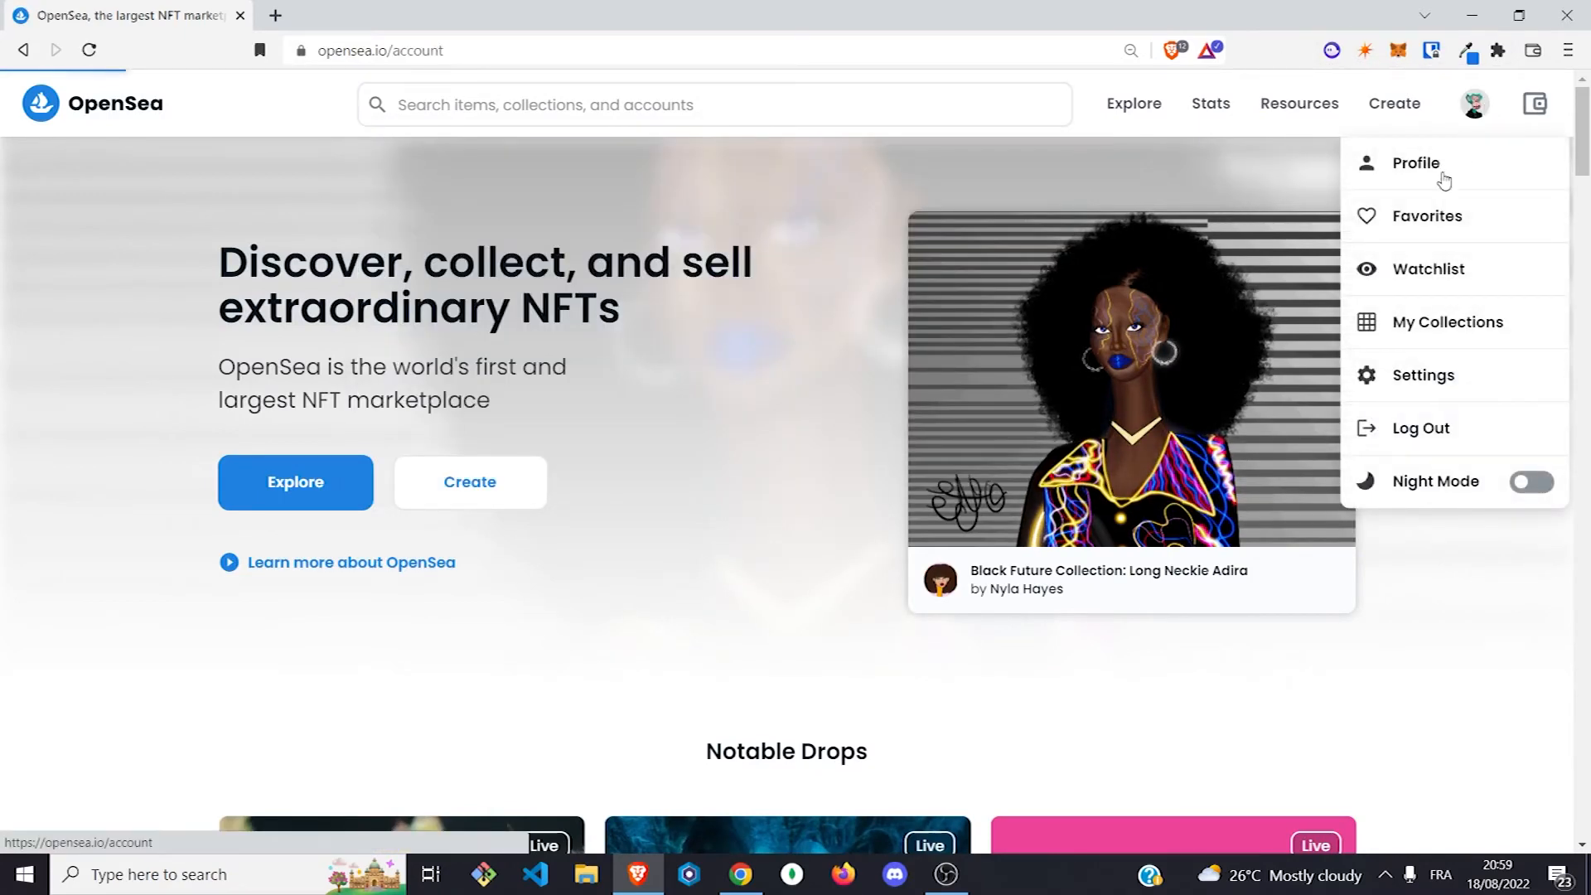
click(1414, 163)
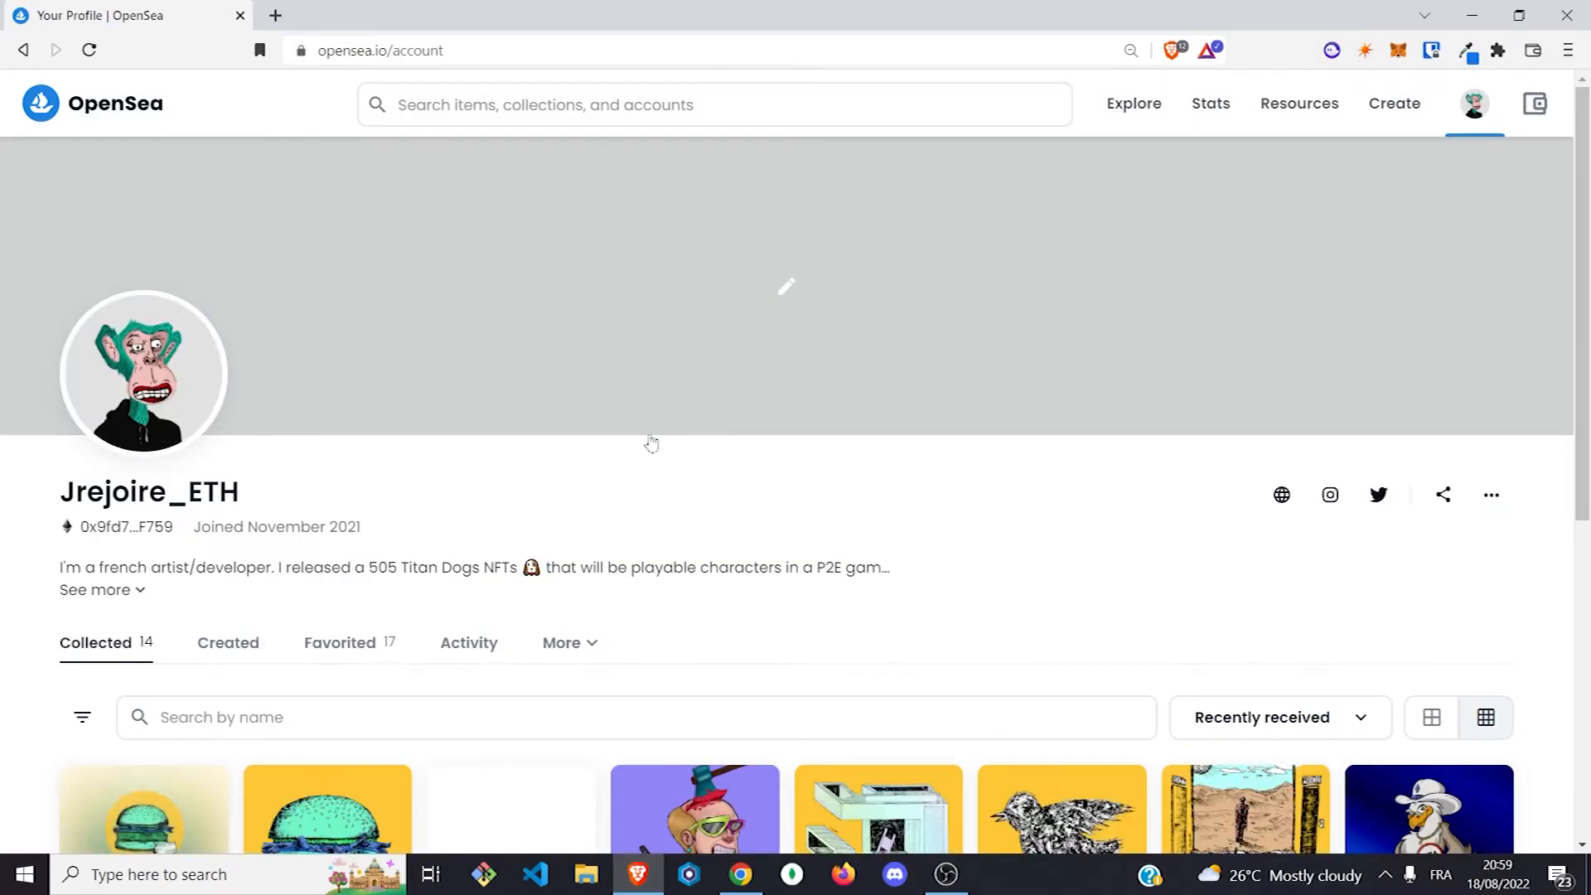
scroll(down, 3)
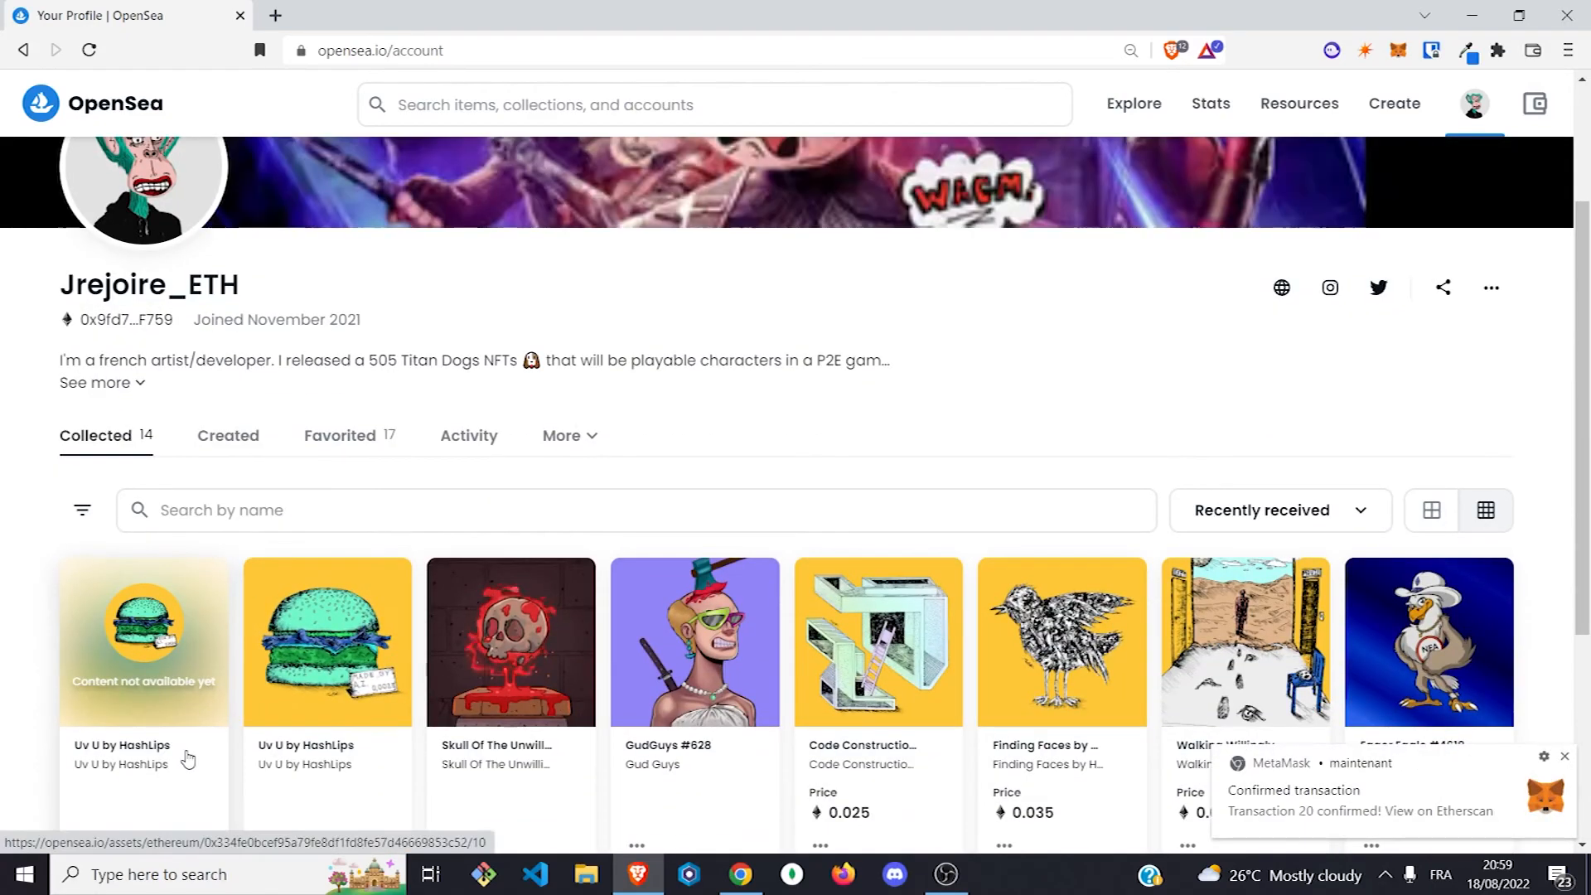
scroll(down, 3)
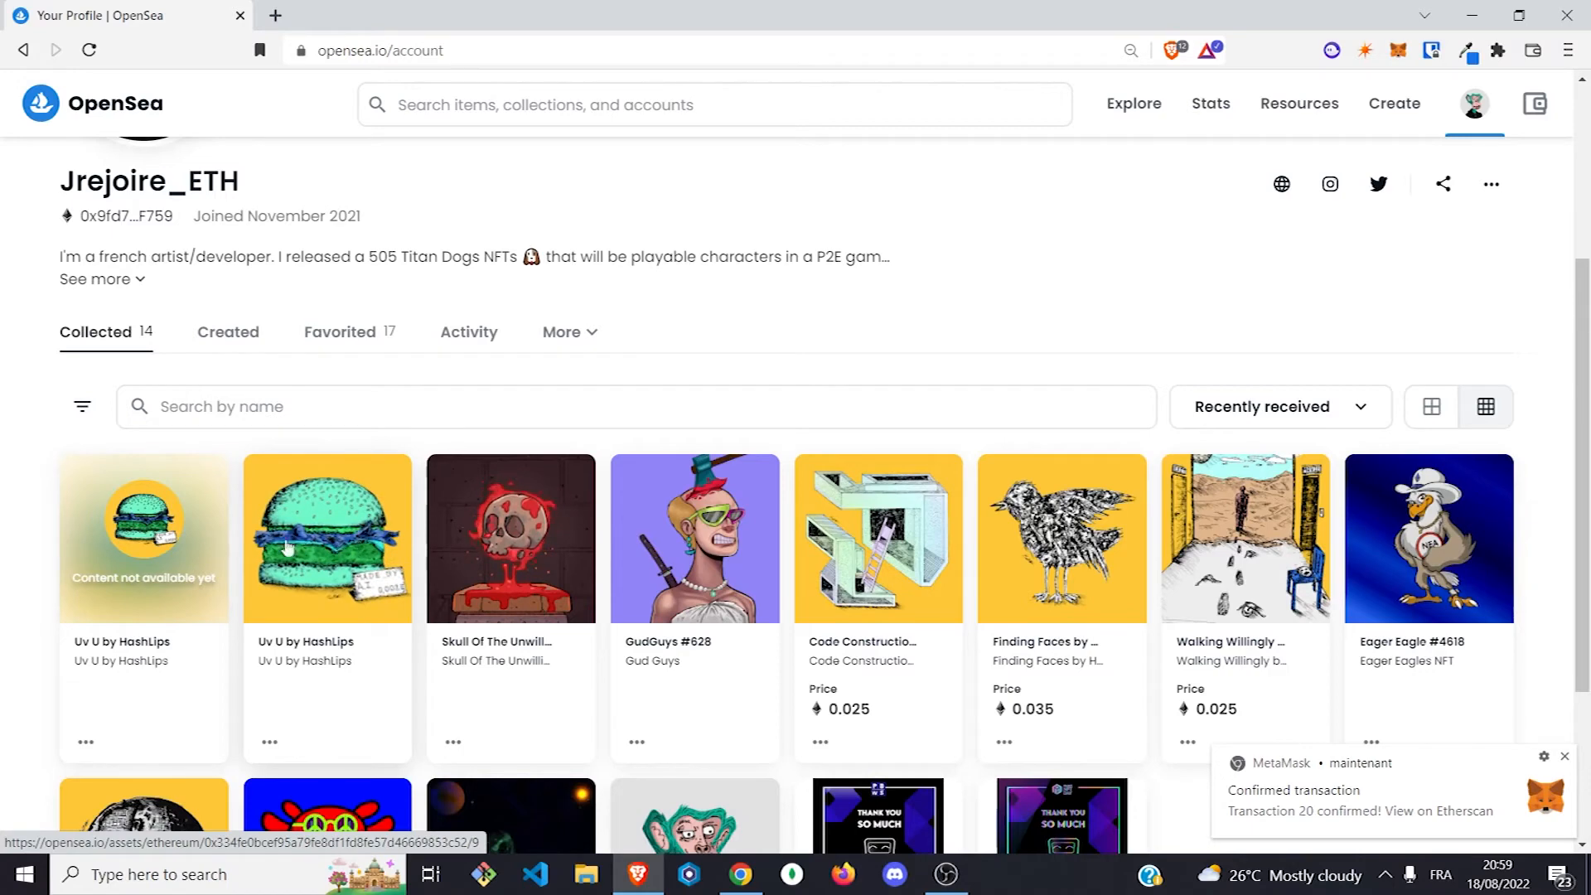
Step: View a new Uv U by HashLips burger and go to its collection page
click(326, 537)
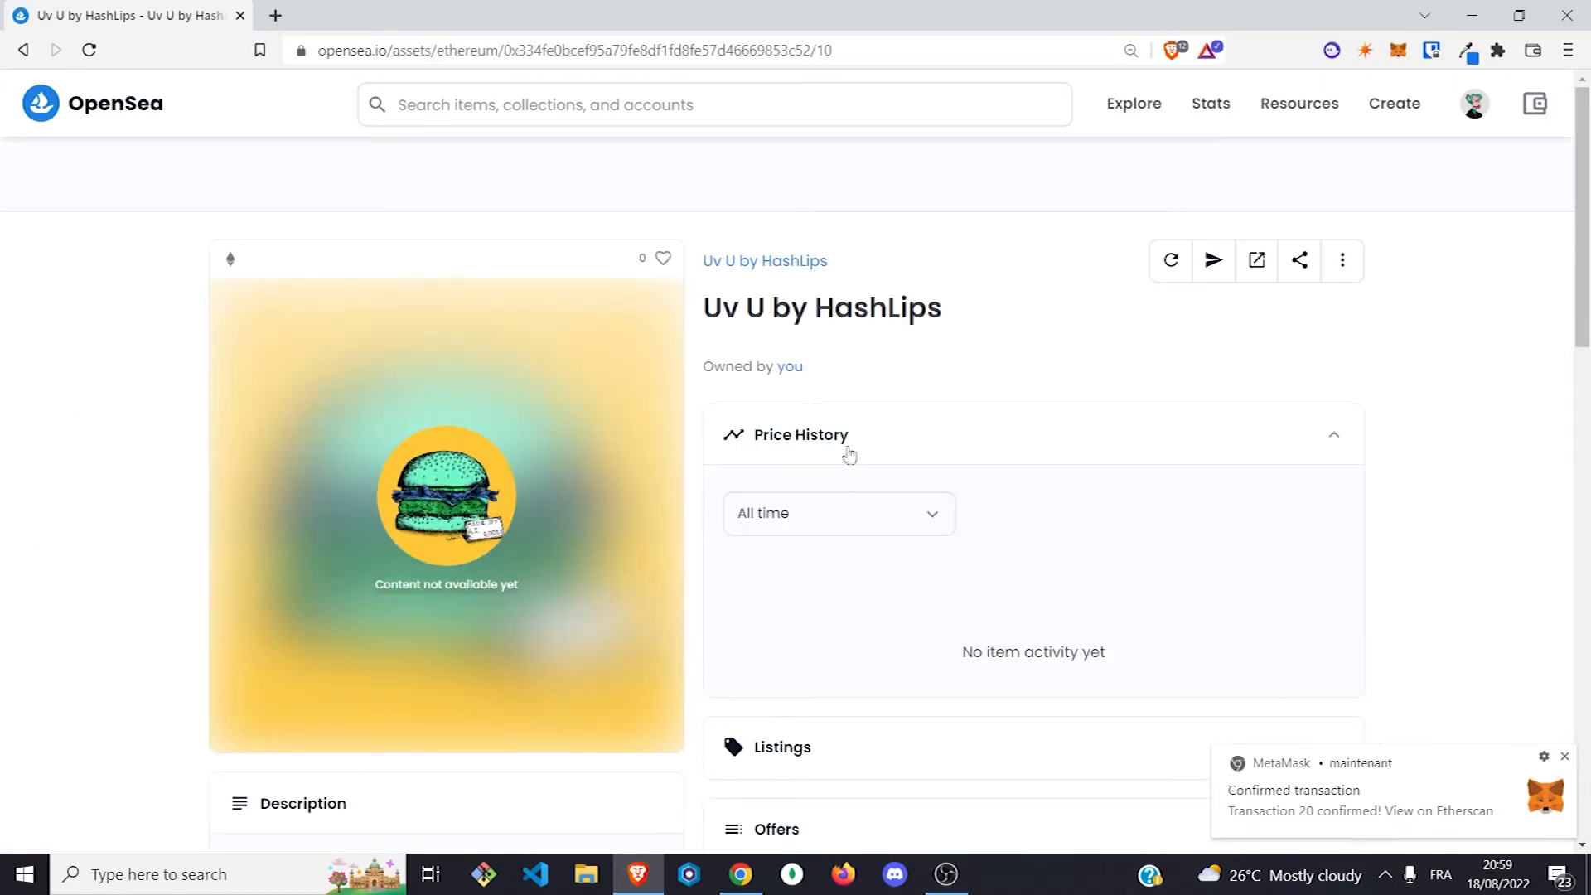
click(1170, 260)
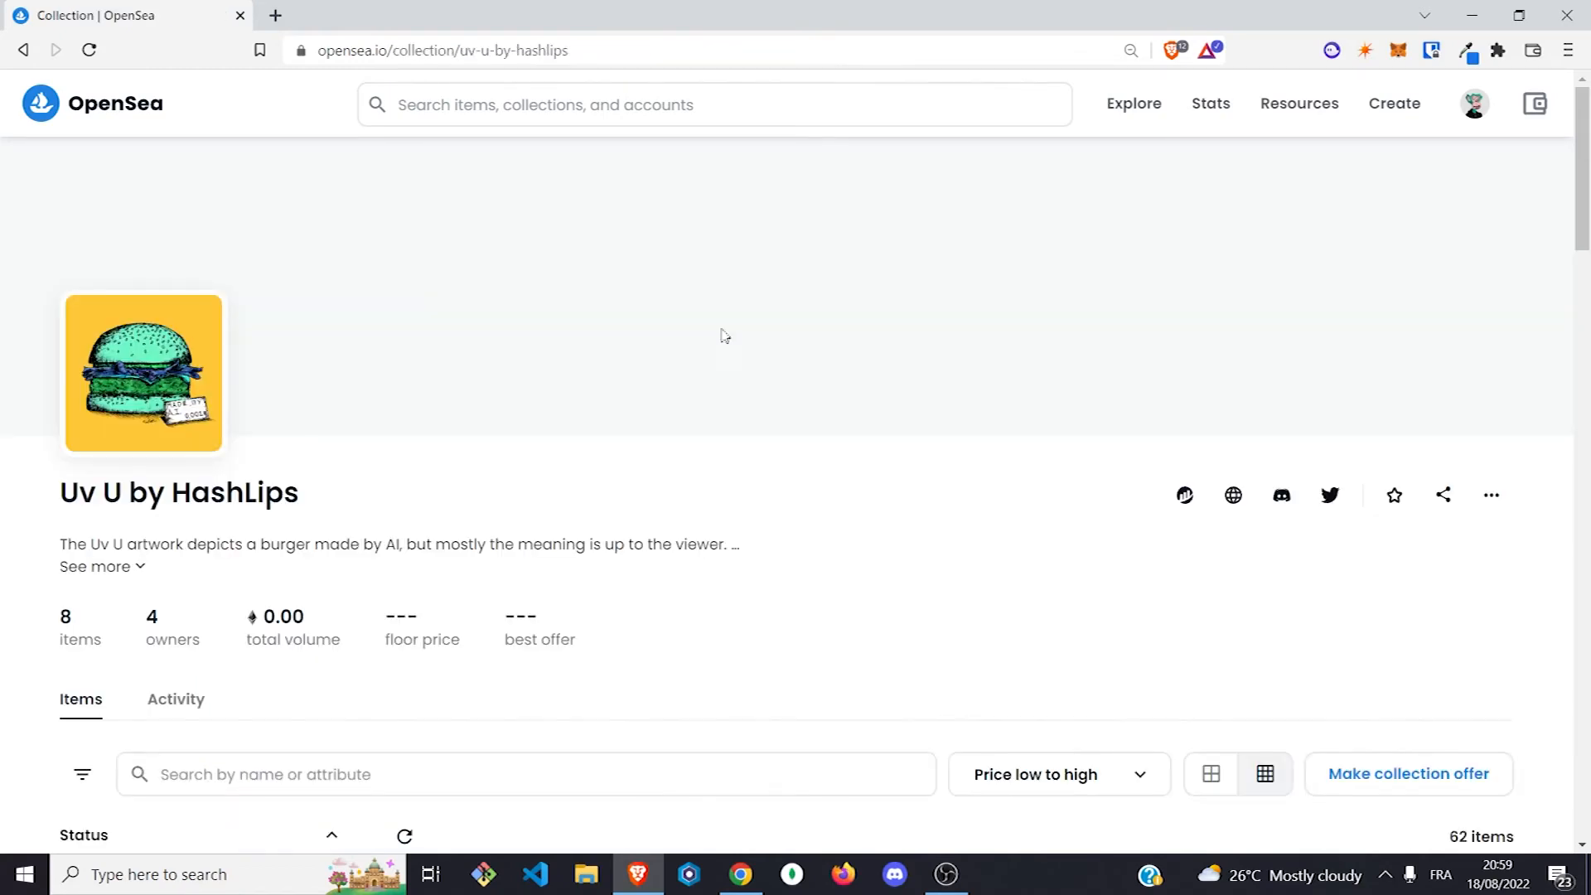
Step: Scroll through the Uv U by HashLips collection's burger items
scroll(down, 3)
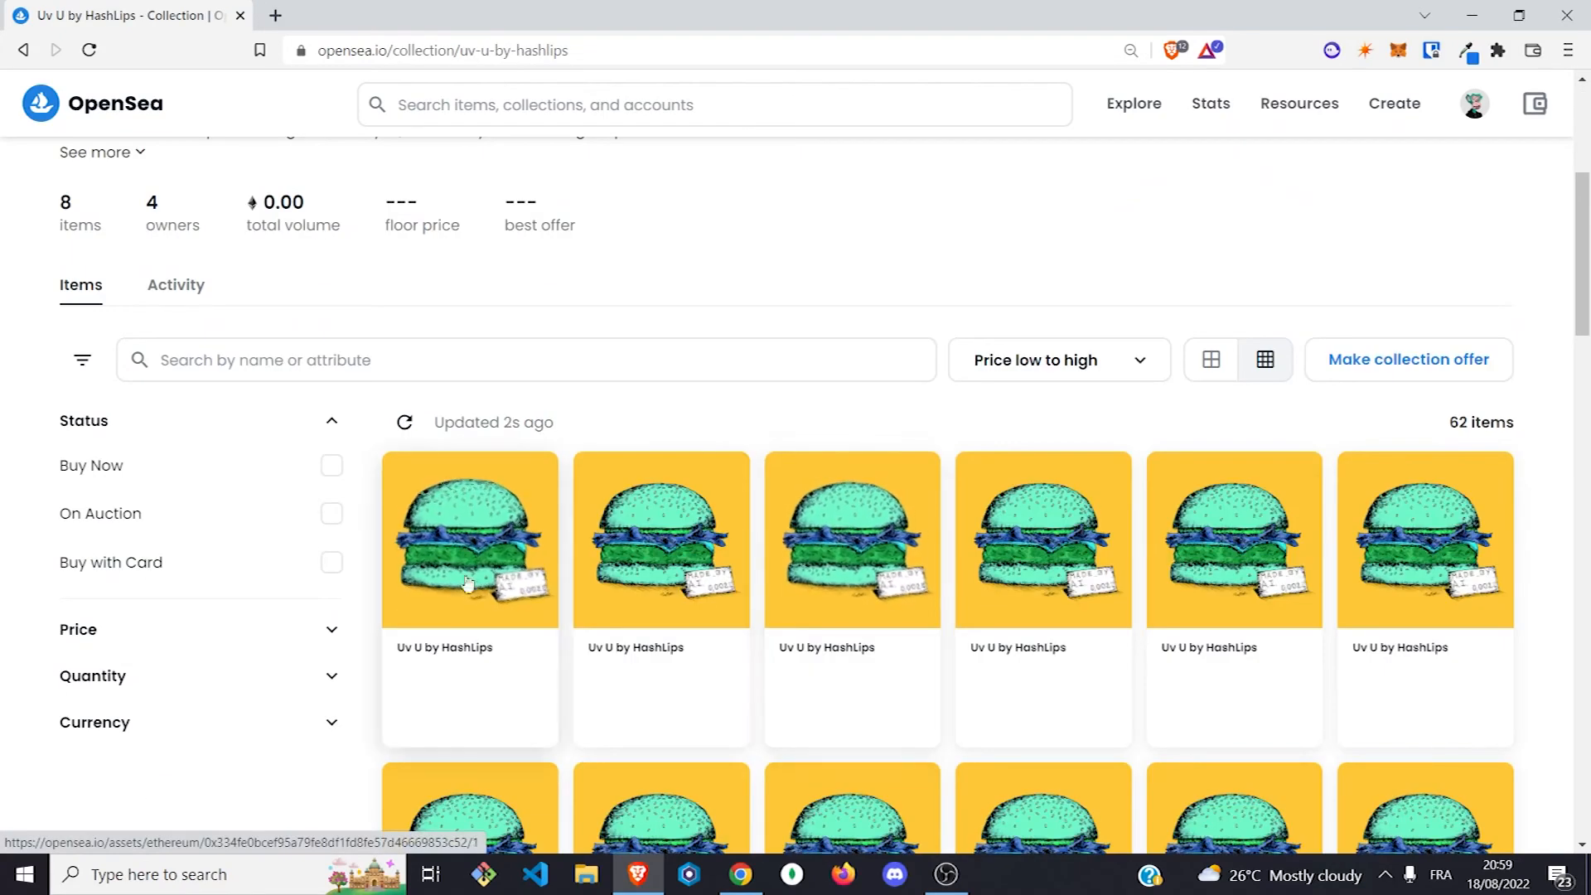
scroll(down, 3)
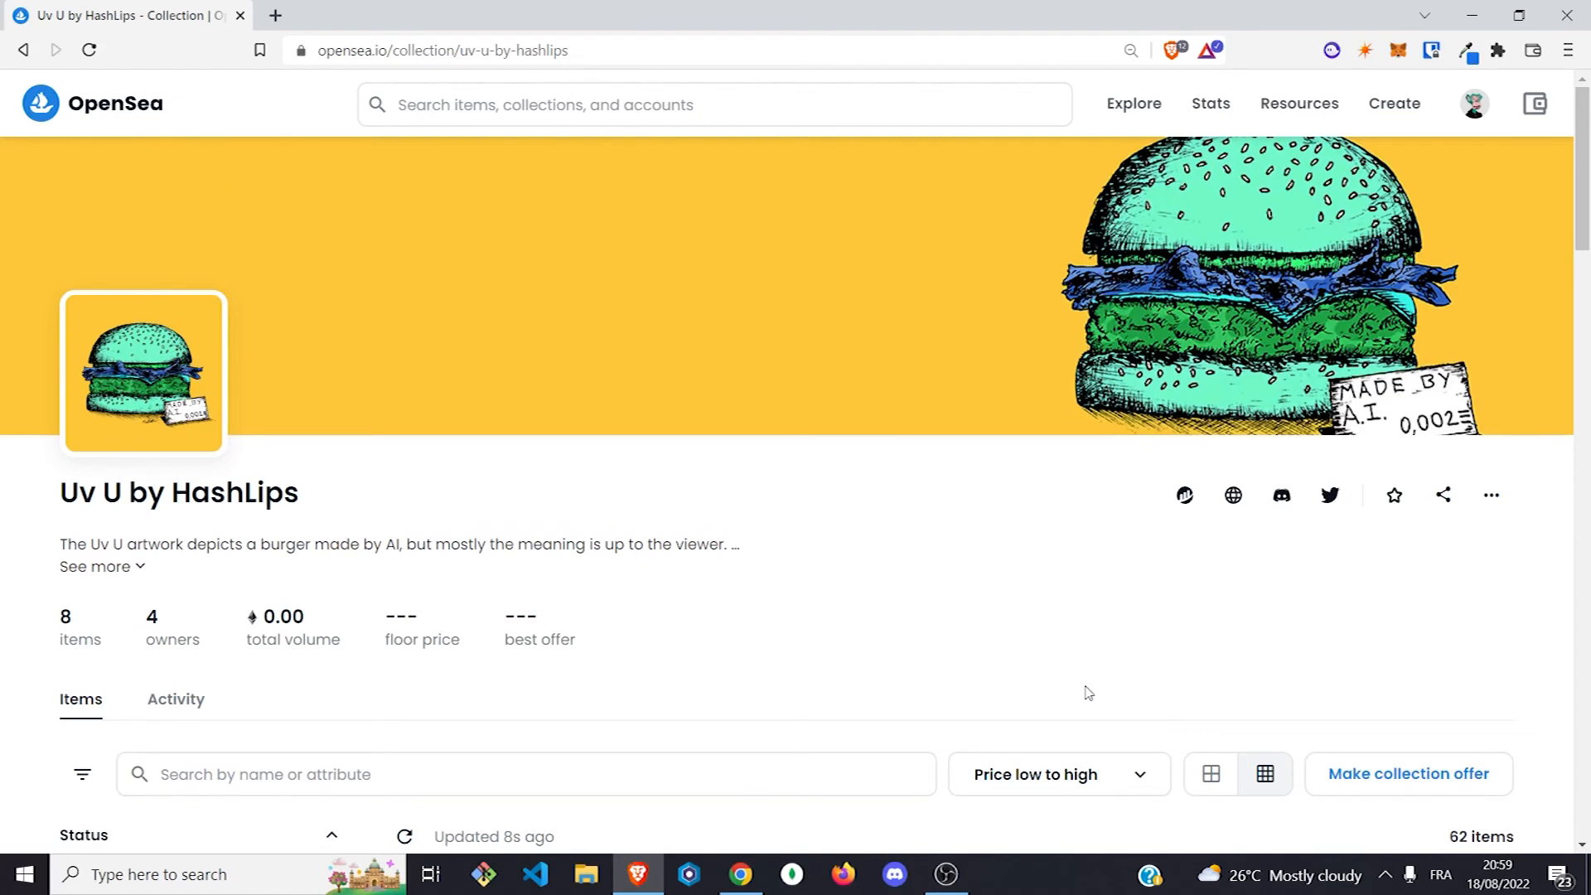
mouse_move(789, 639)
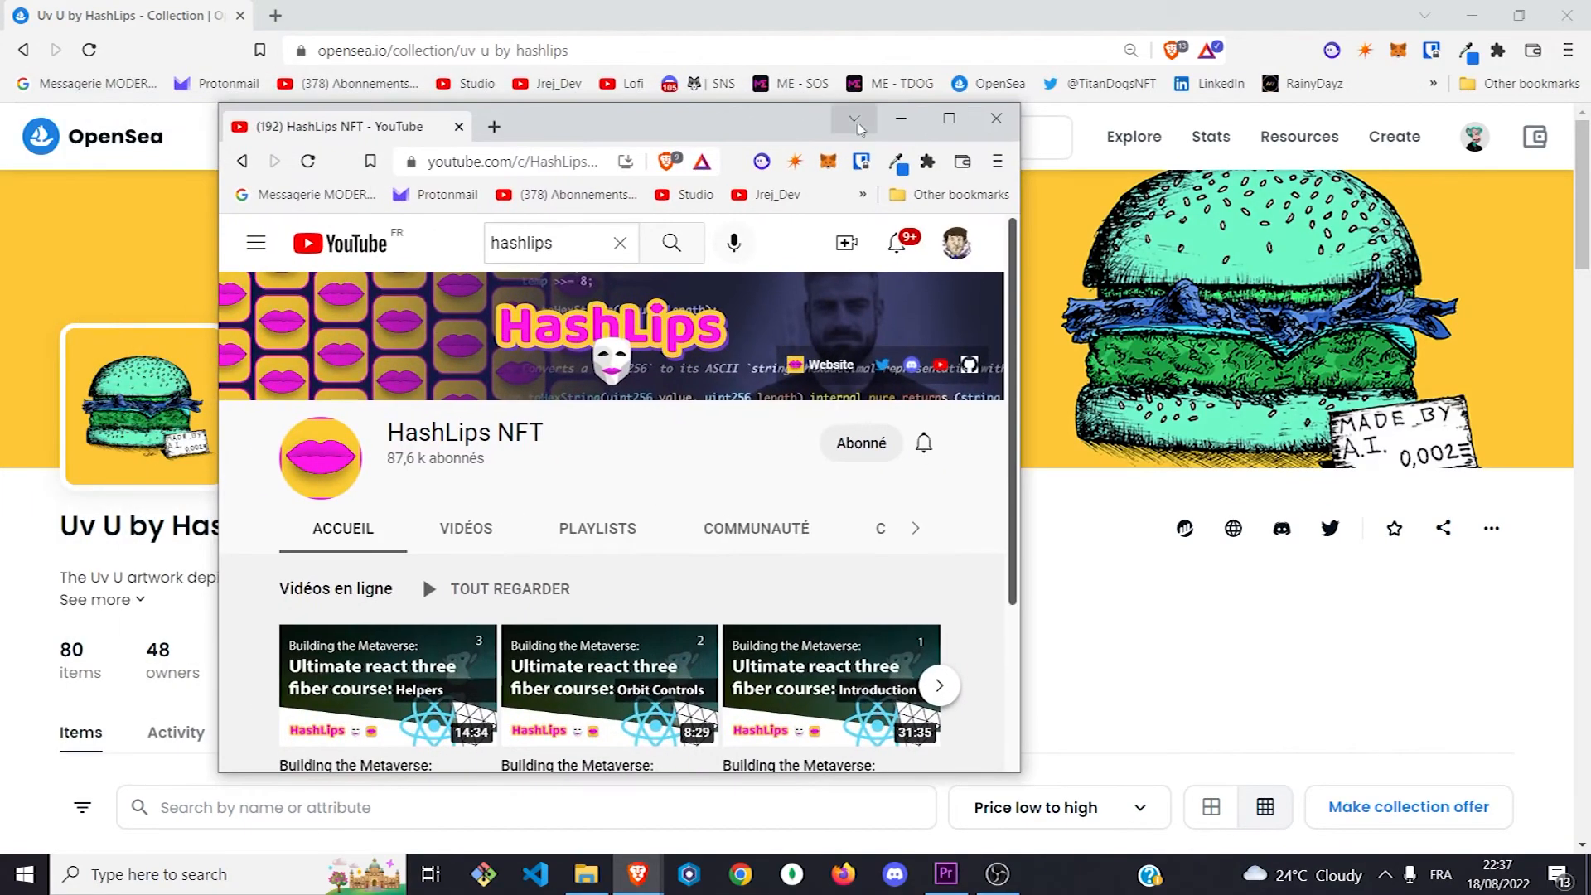
Step: Show the HashLips NFT channel's Videos list and scroll through its tutorial videos
click(946, 119)
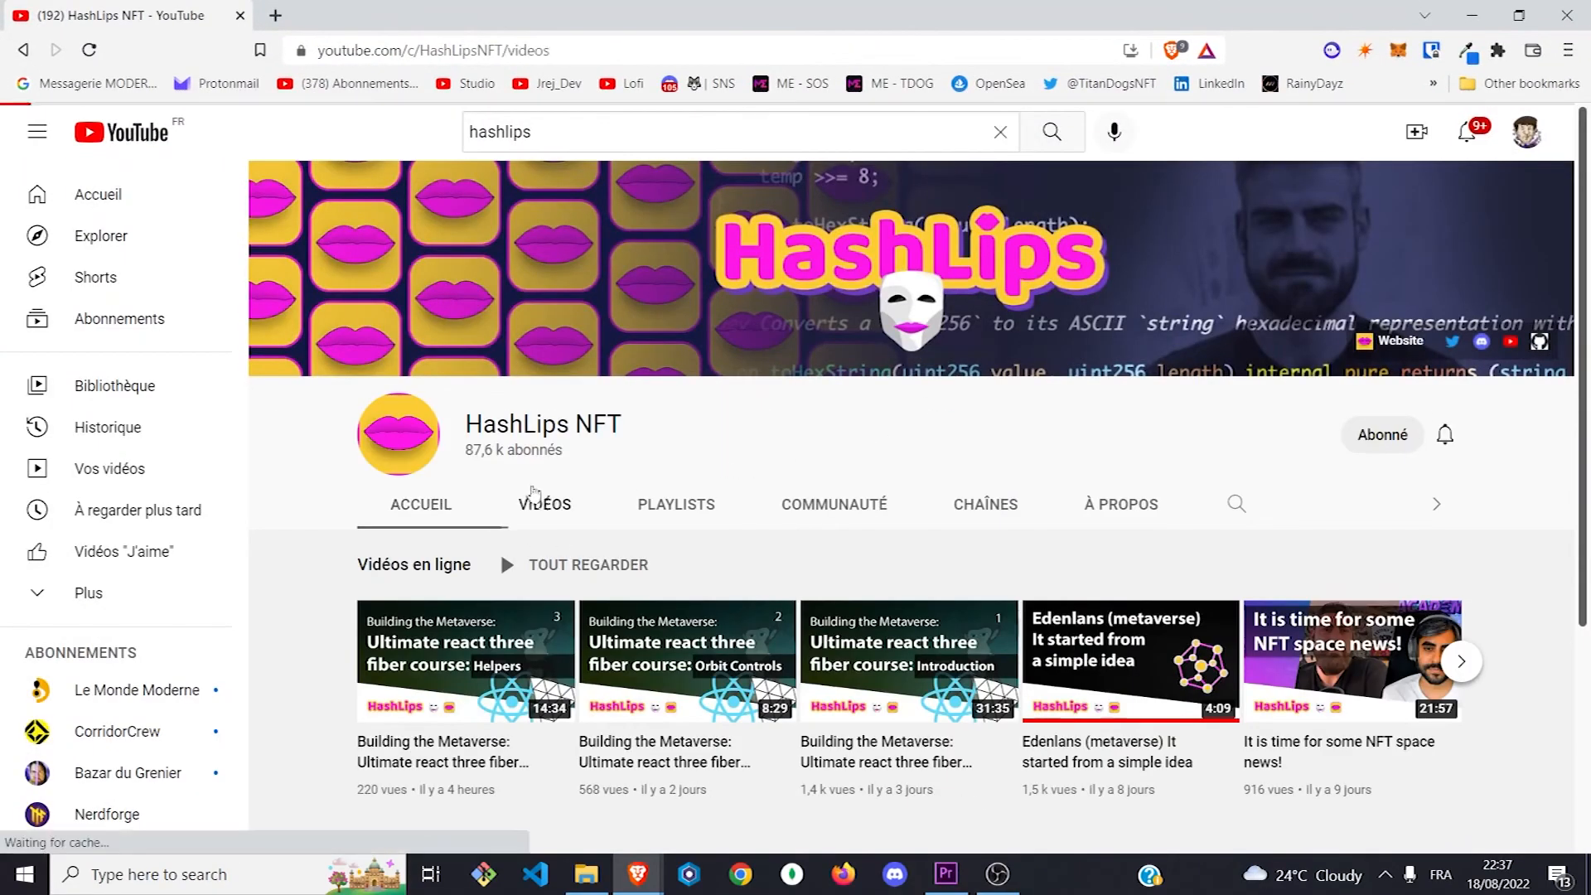
scroll(down, 3)
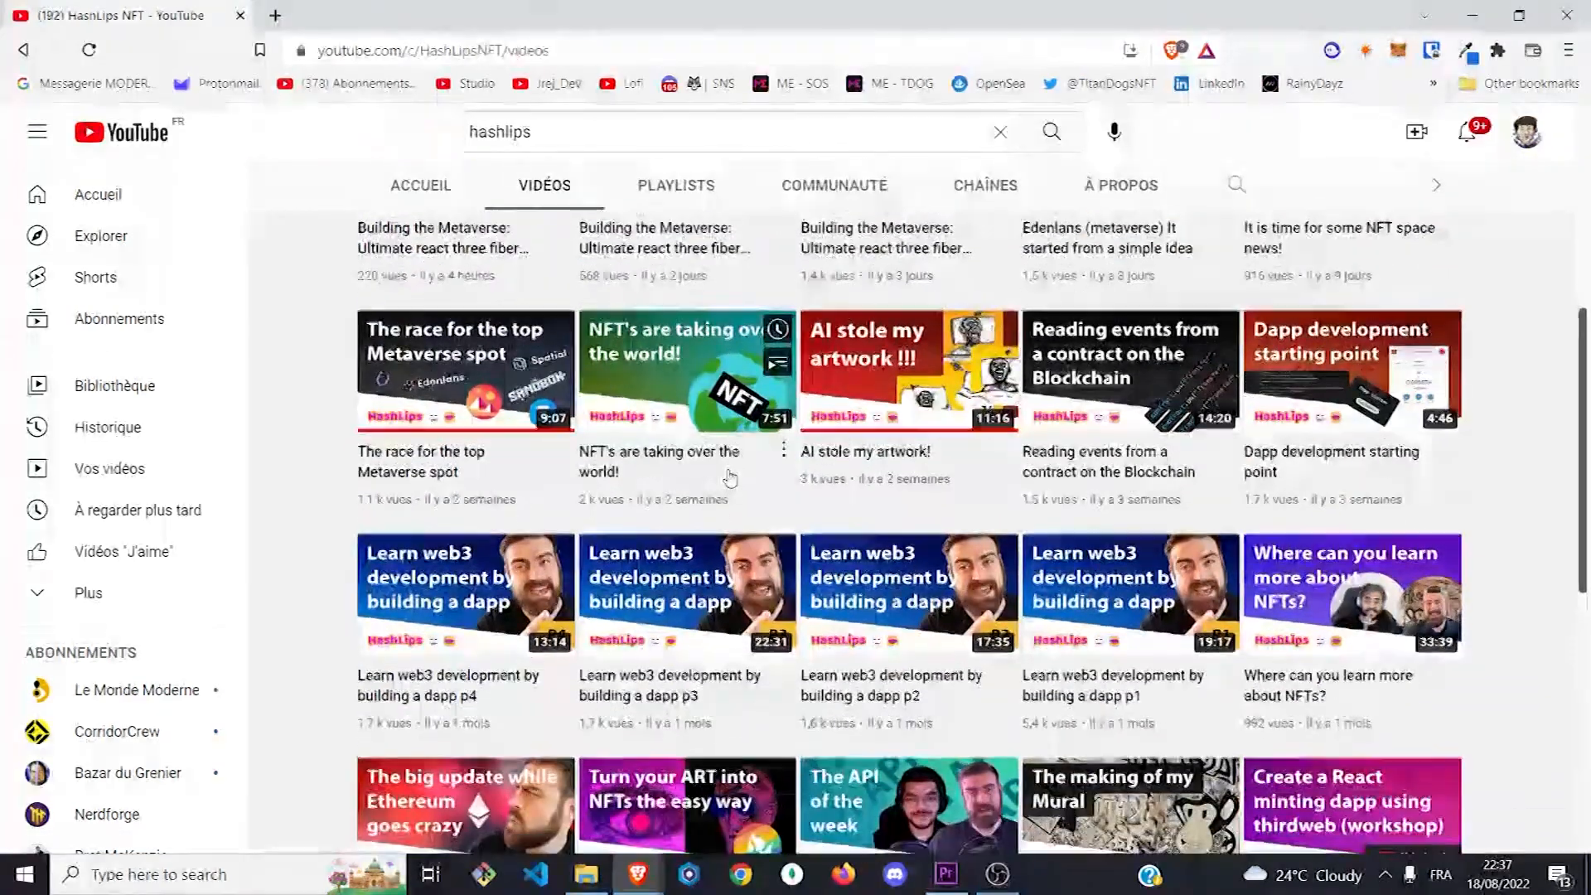
scroll(down, 3)
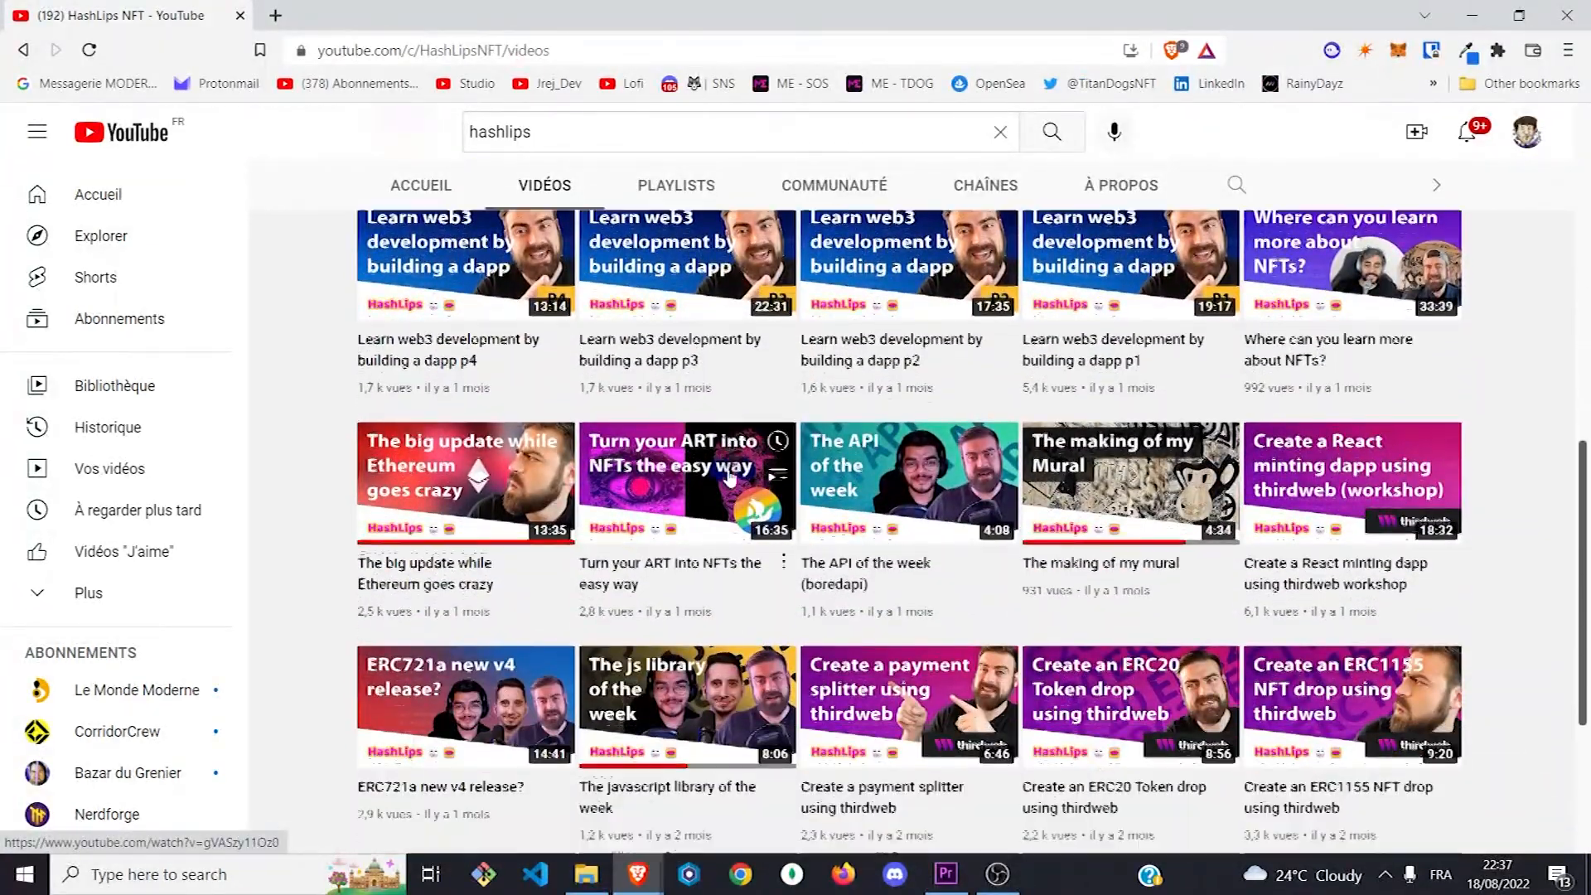
scroll(down, 3)
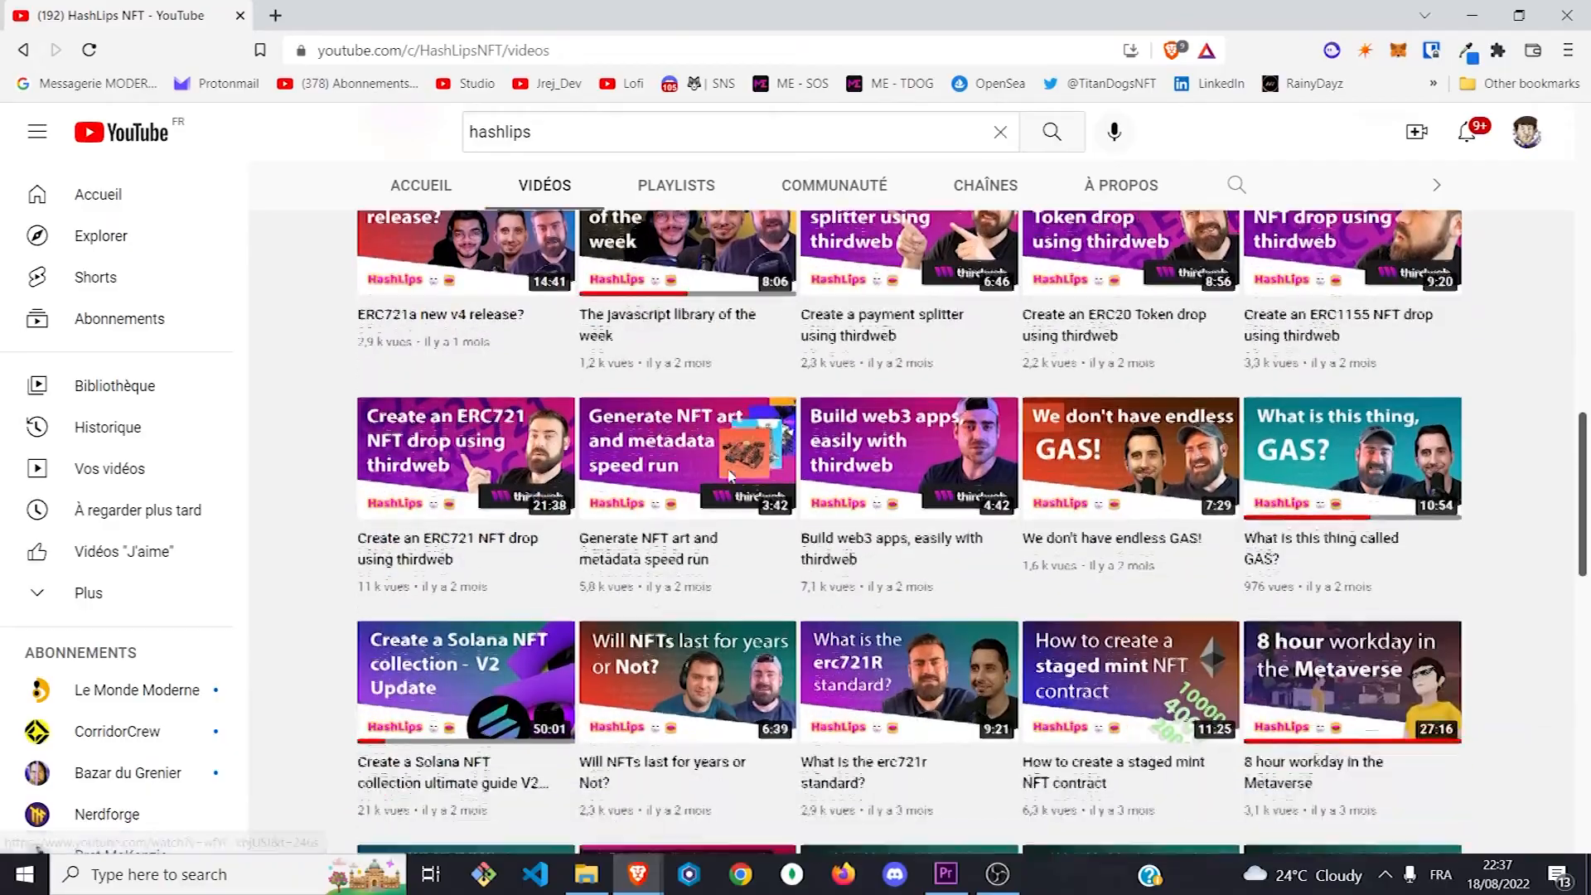
scroll(down, 3)
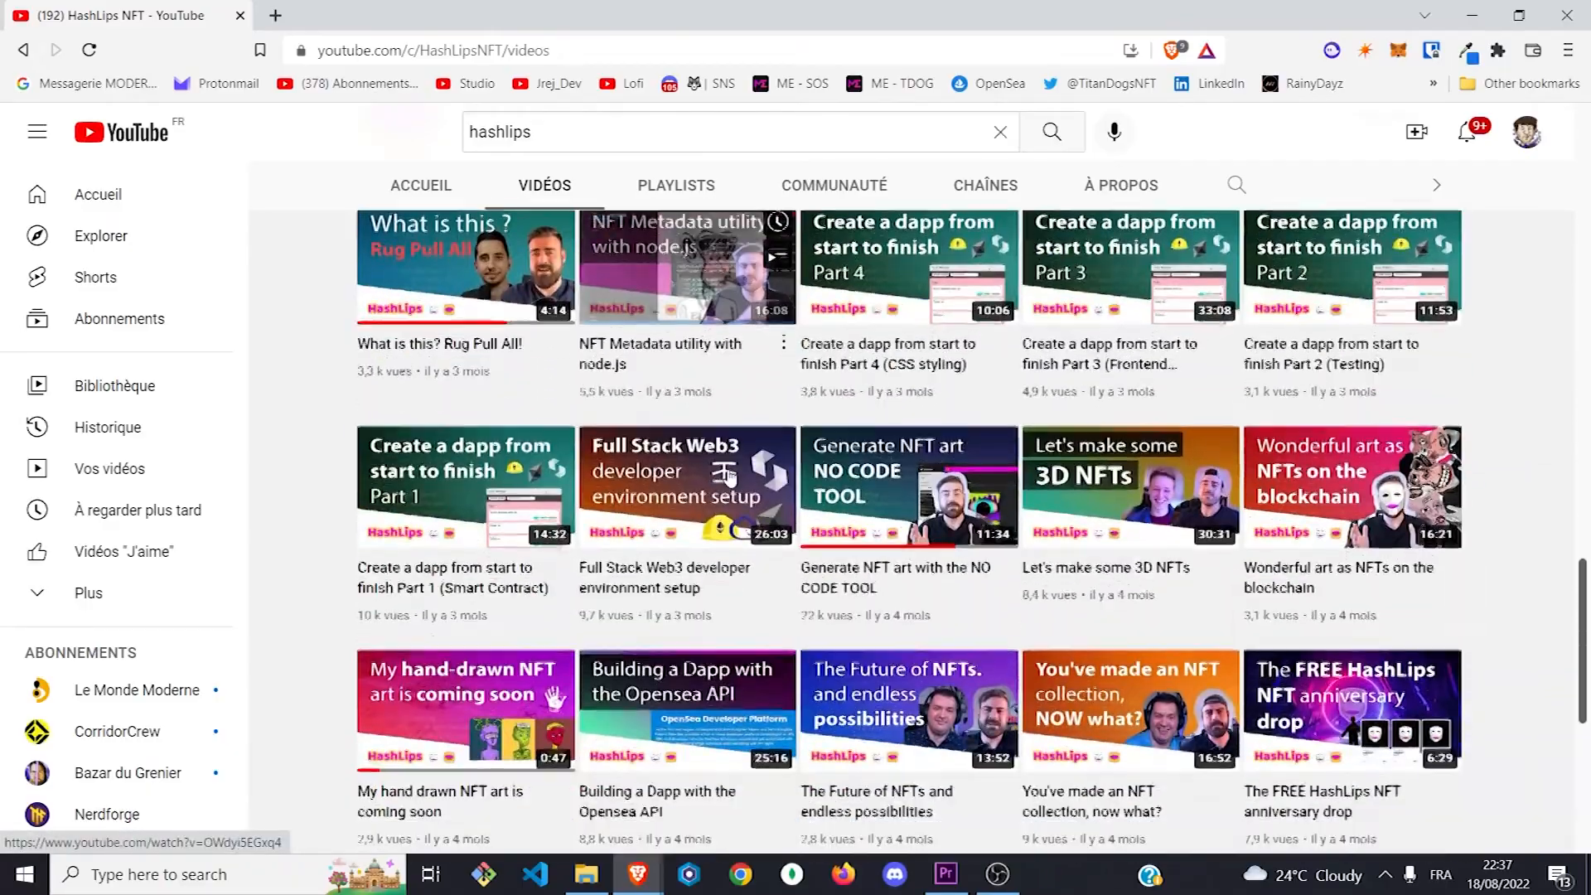